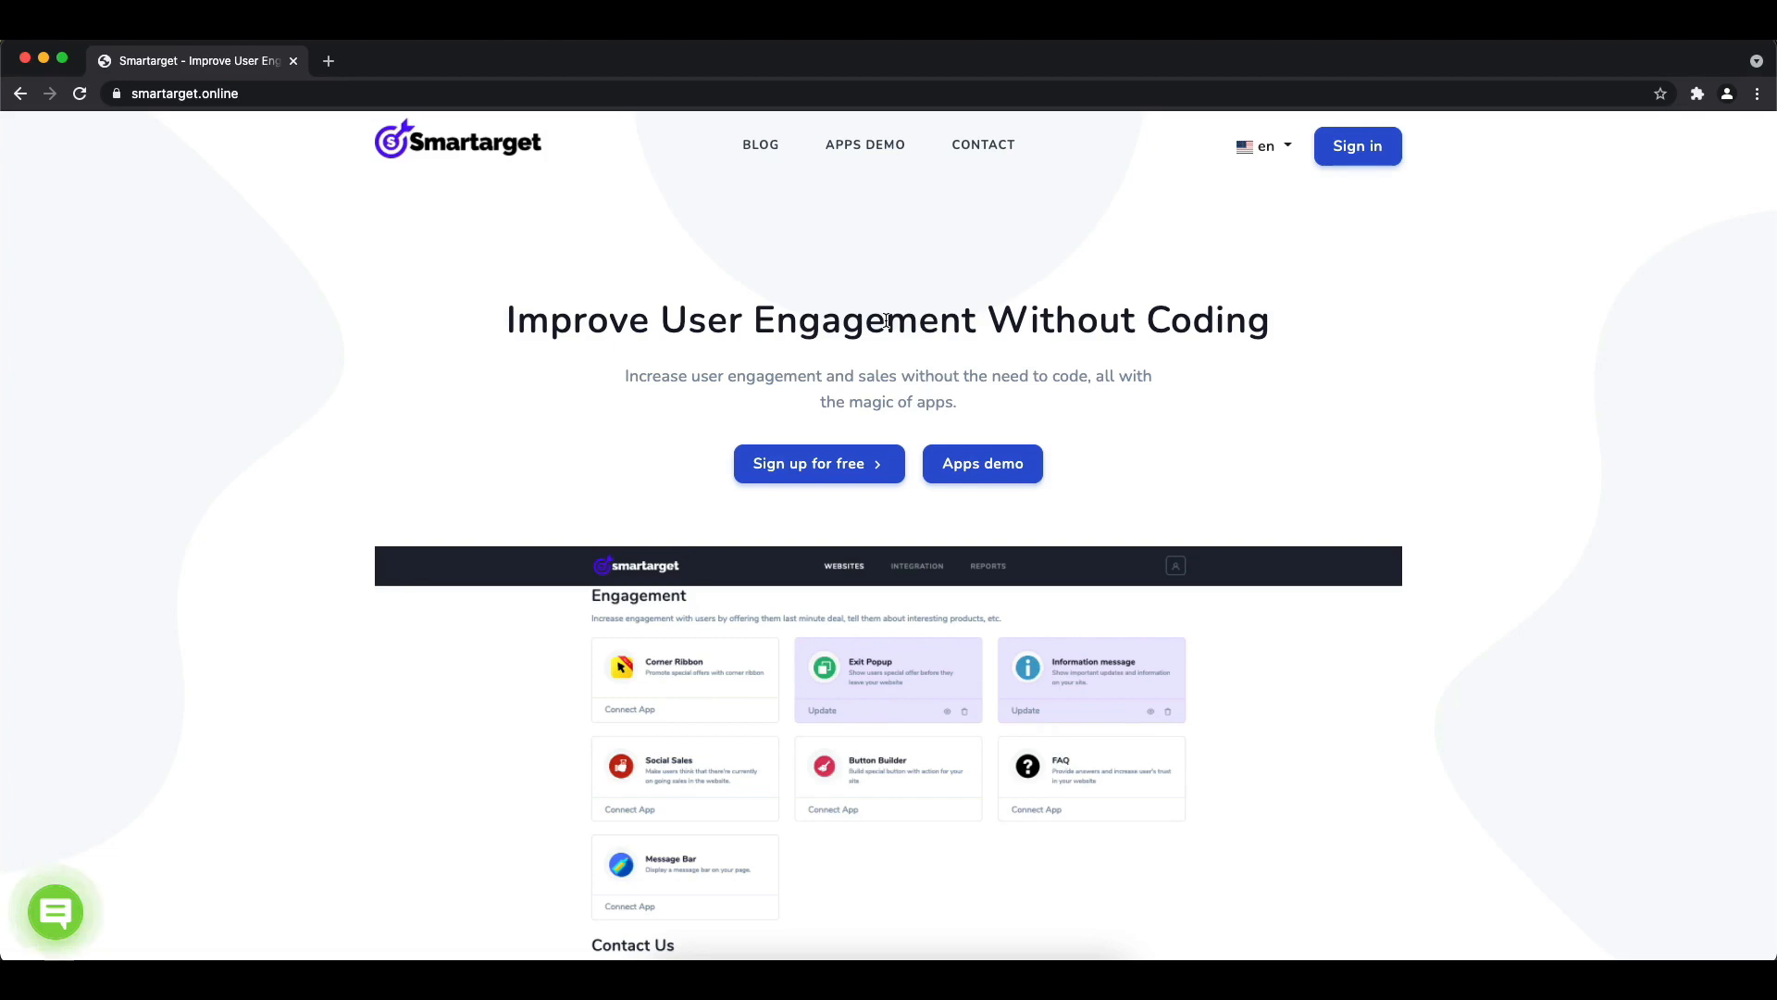
Go to the Apps Demo page from the Smartarget homepage
click(865, 145)
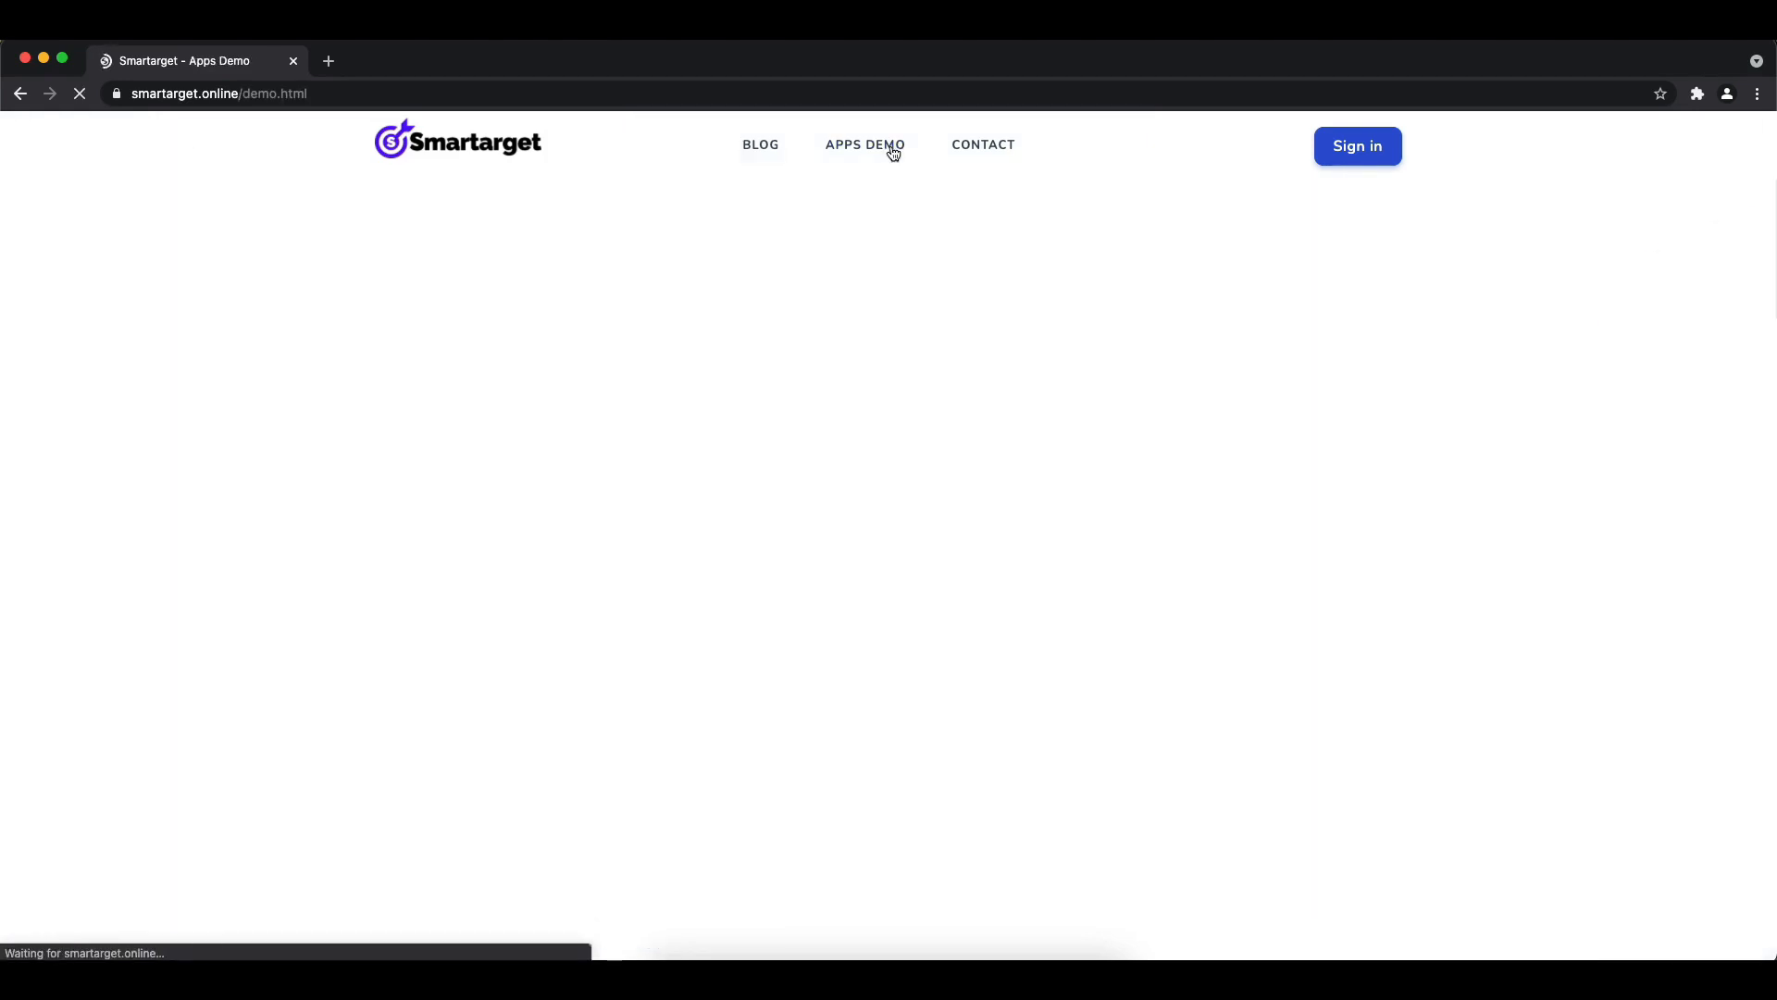
Choose Facebook - Contact Us with messenger id bibibgames and the suggested 'Contact Us' message
click(865, 144)
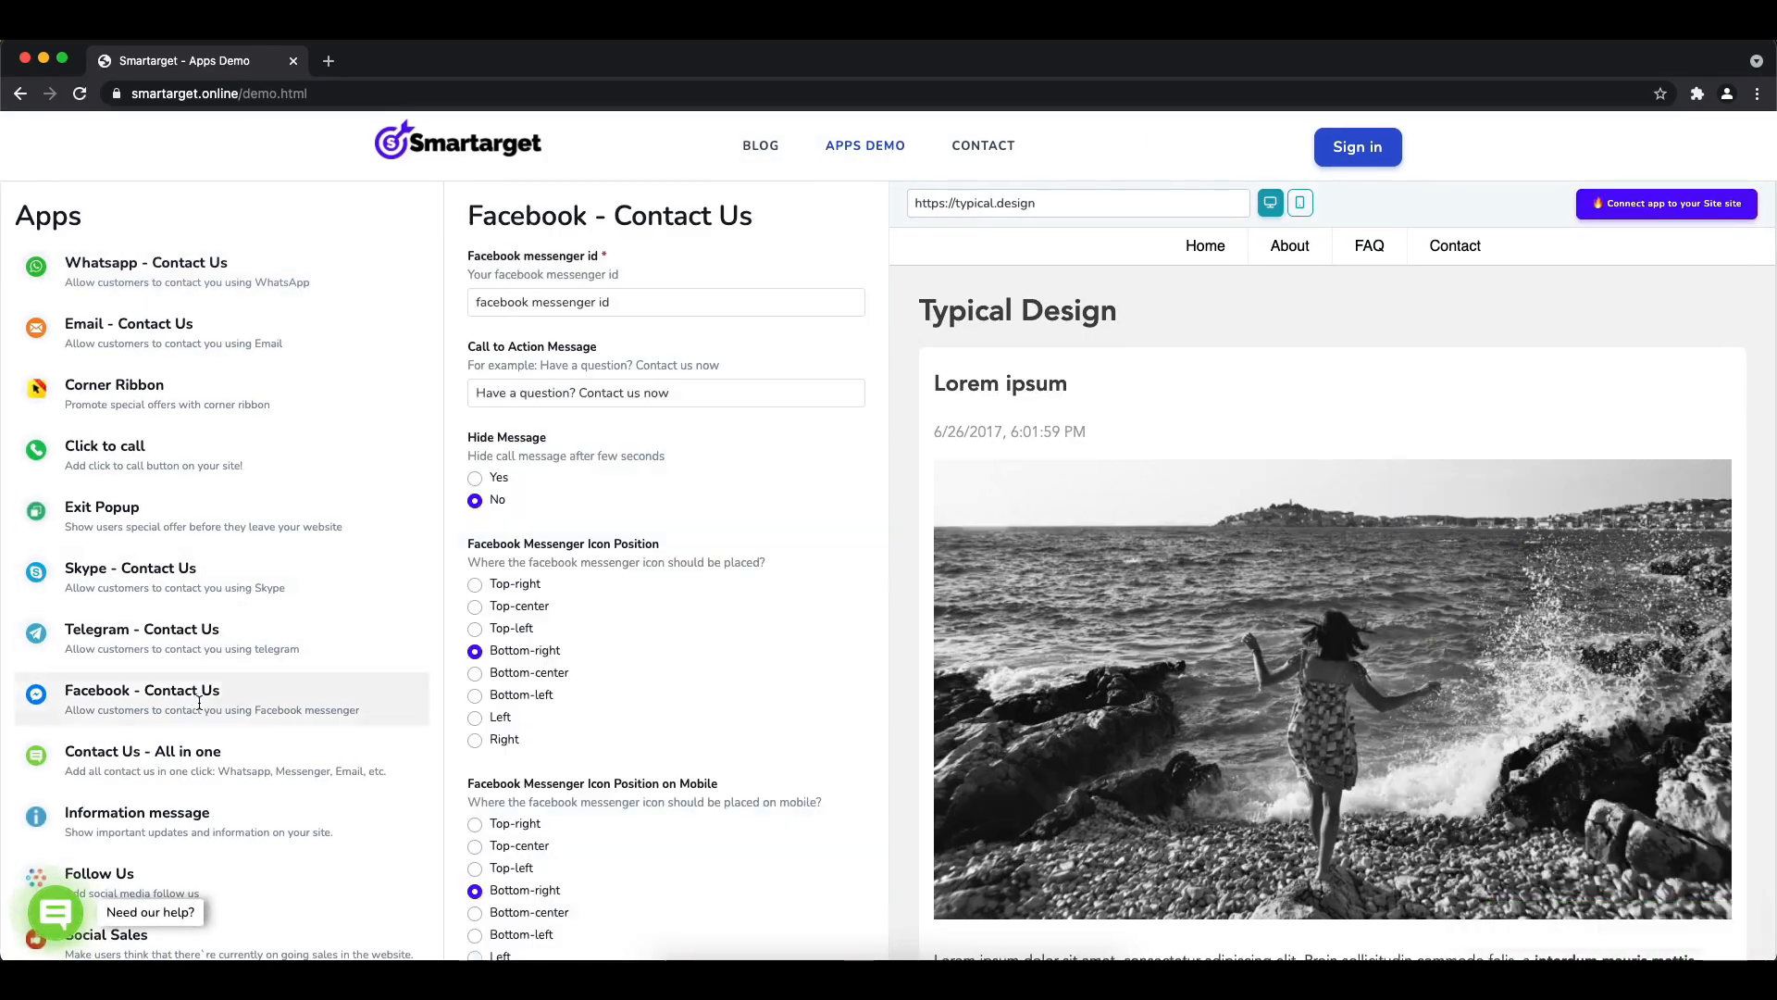
click(666, 302)
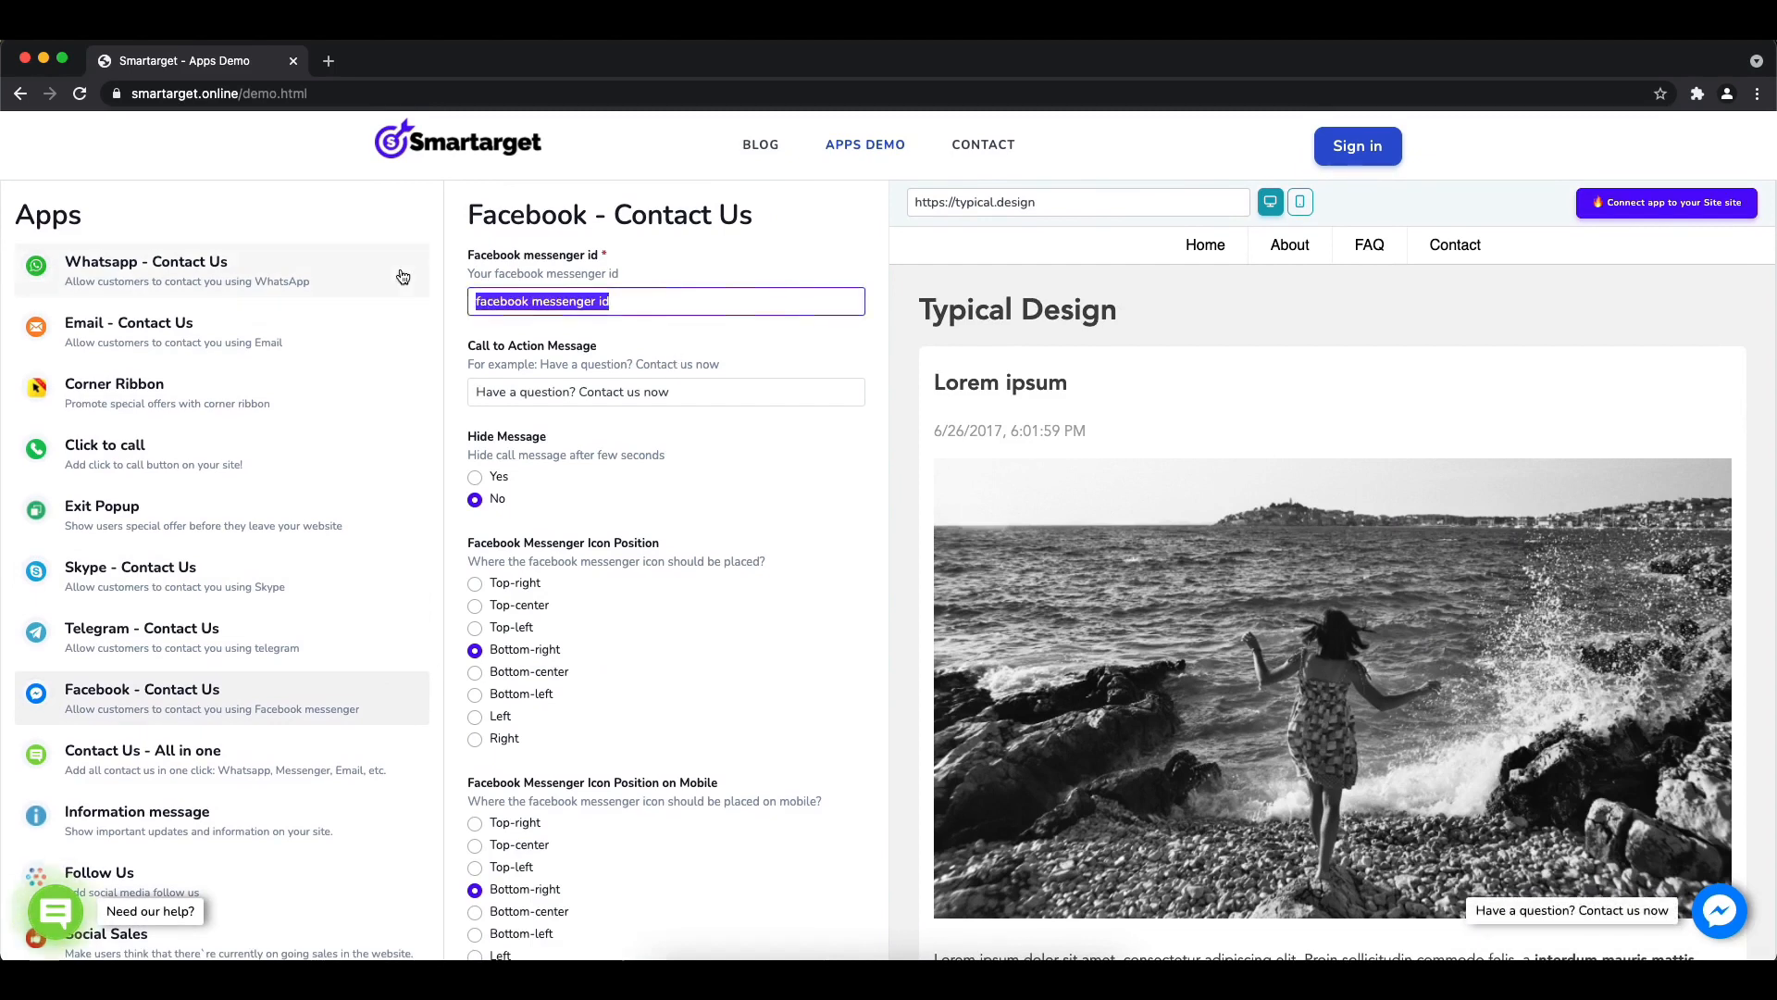
text(bibibgames)
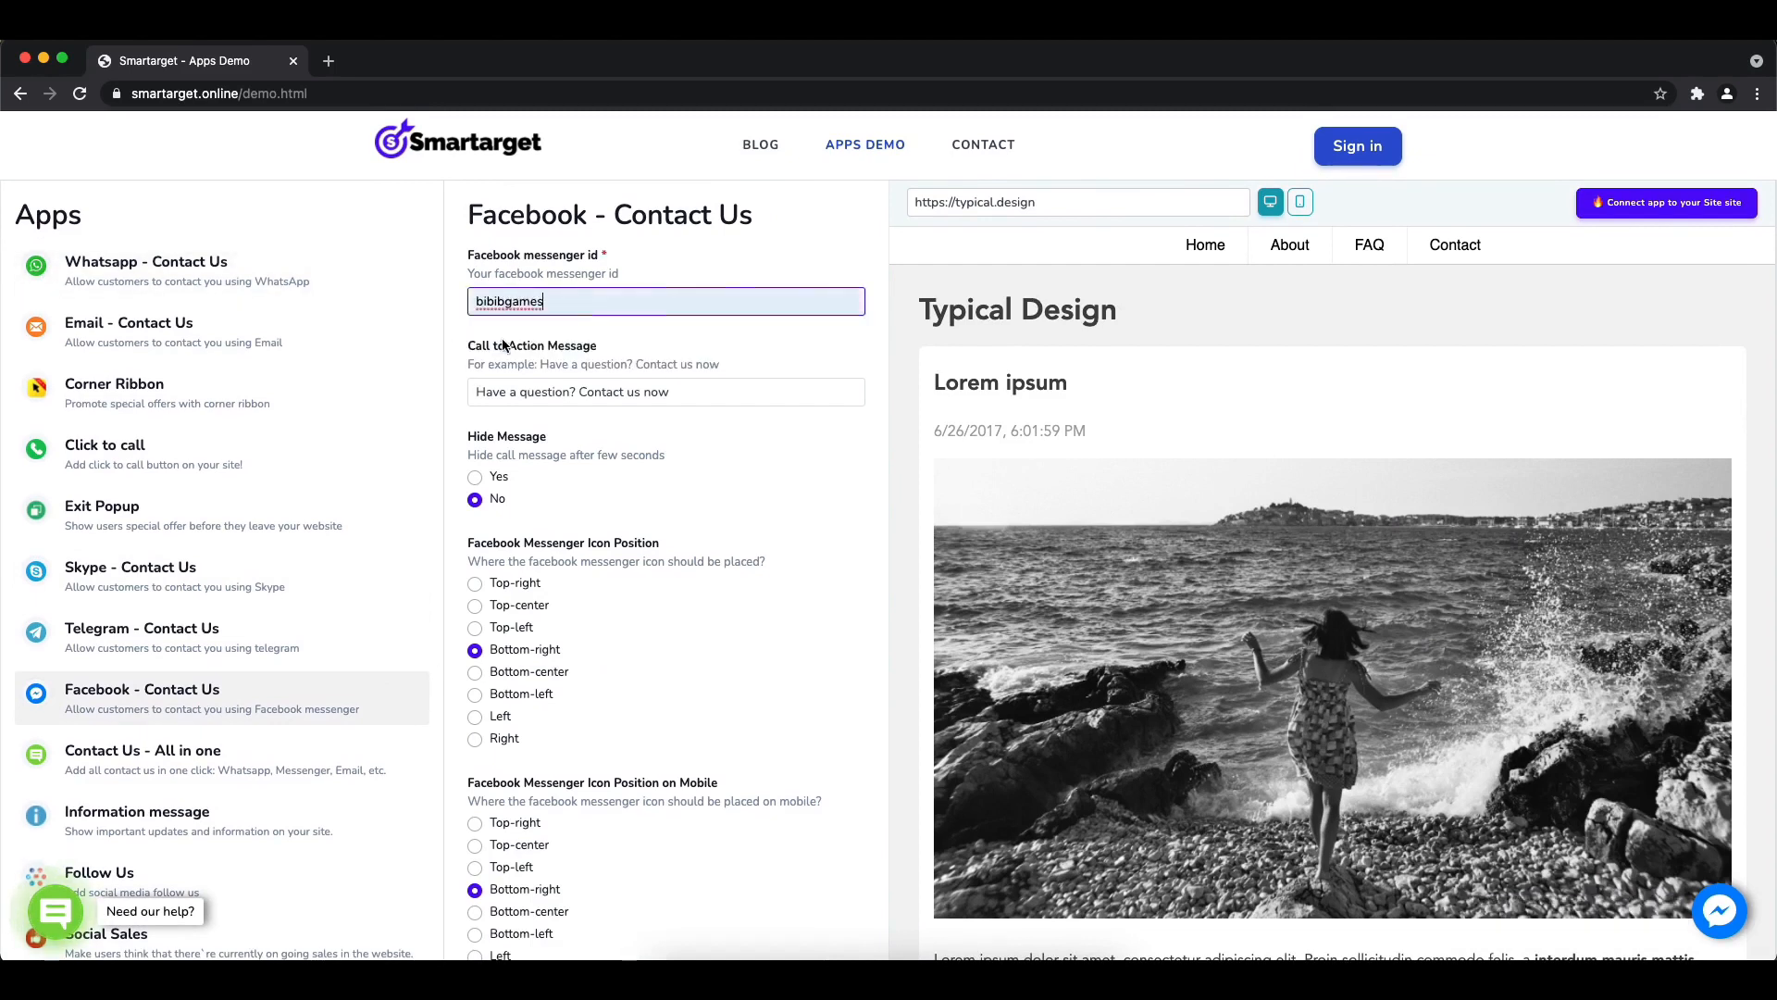
text(Co)
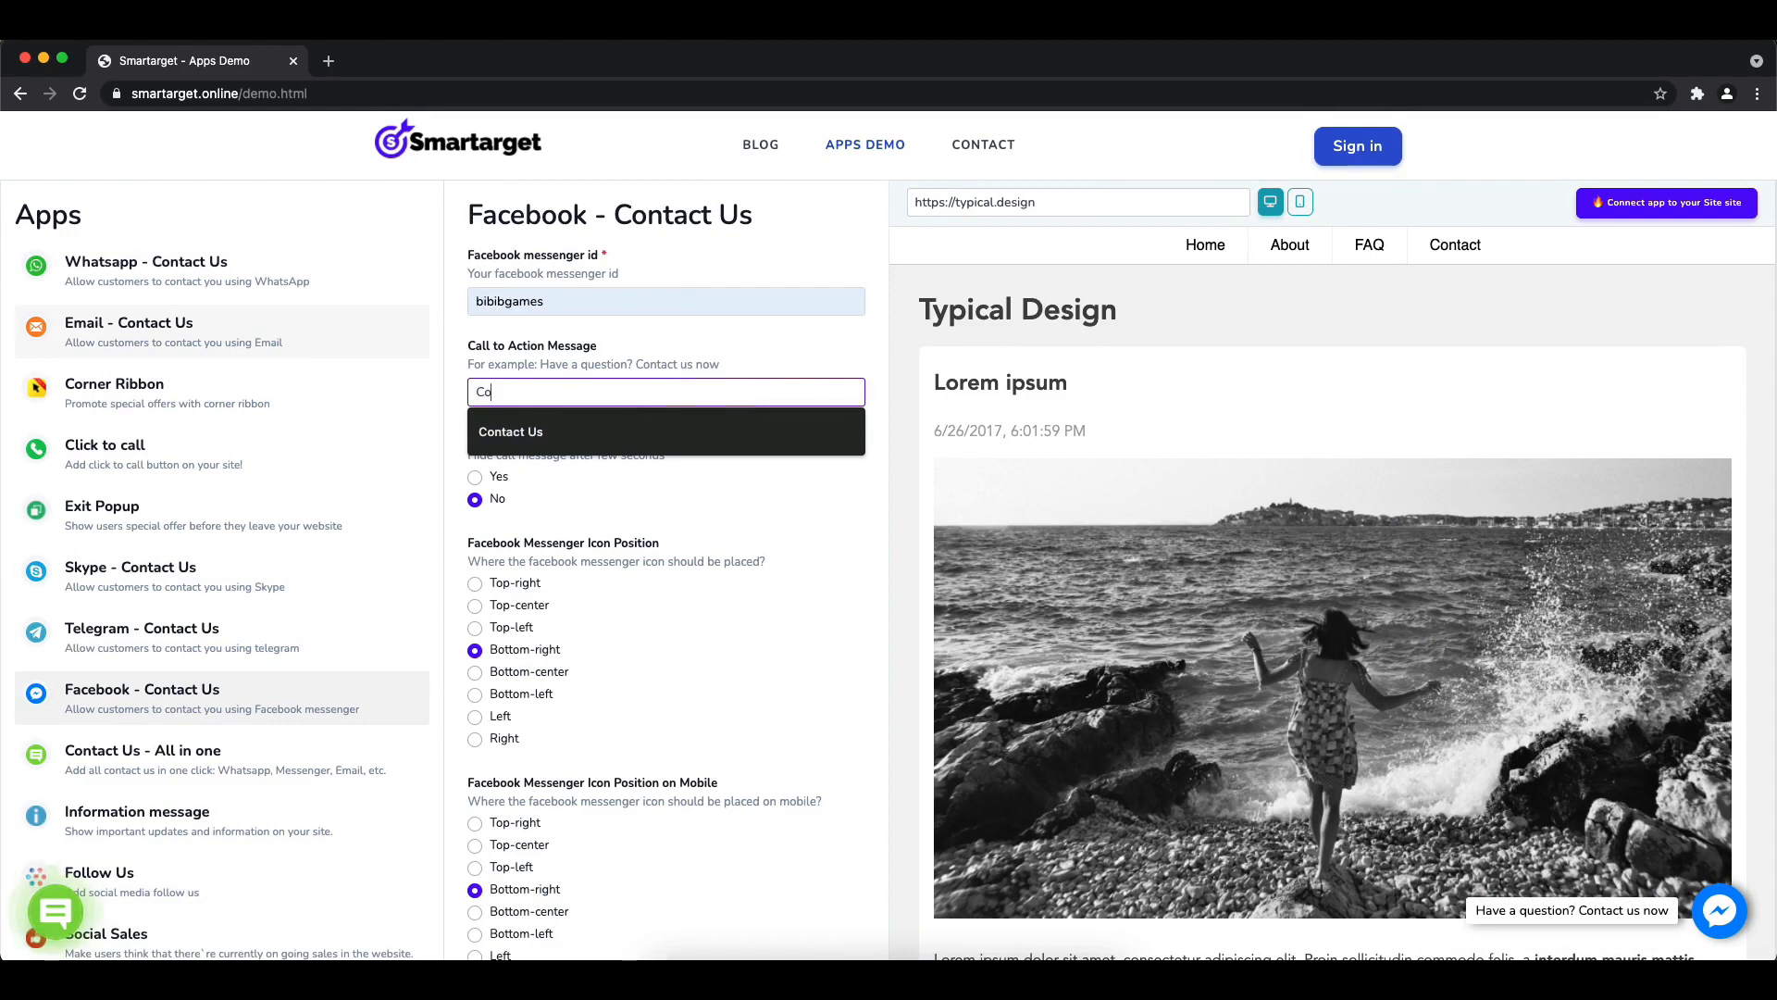
click(511, 432)
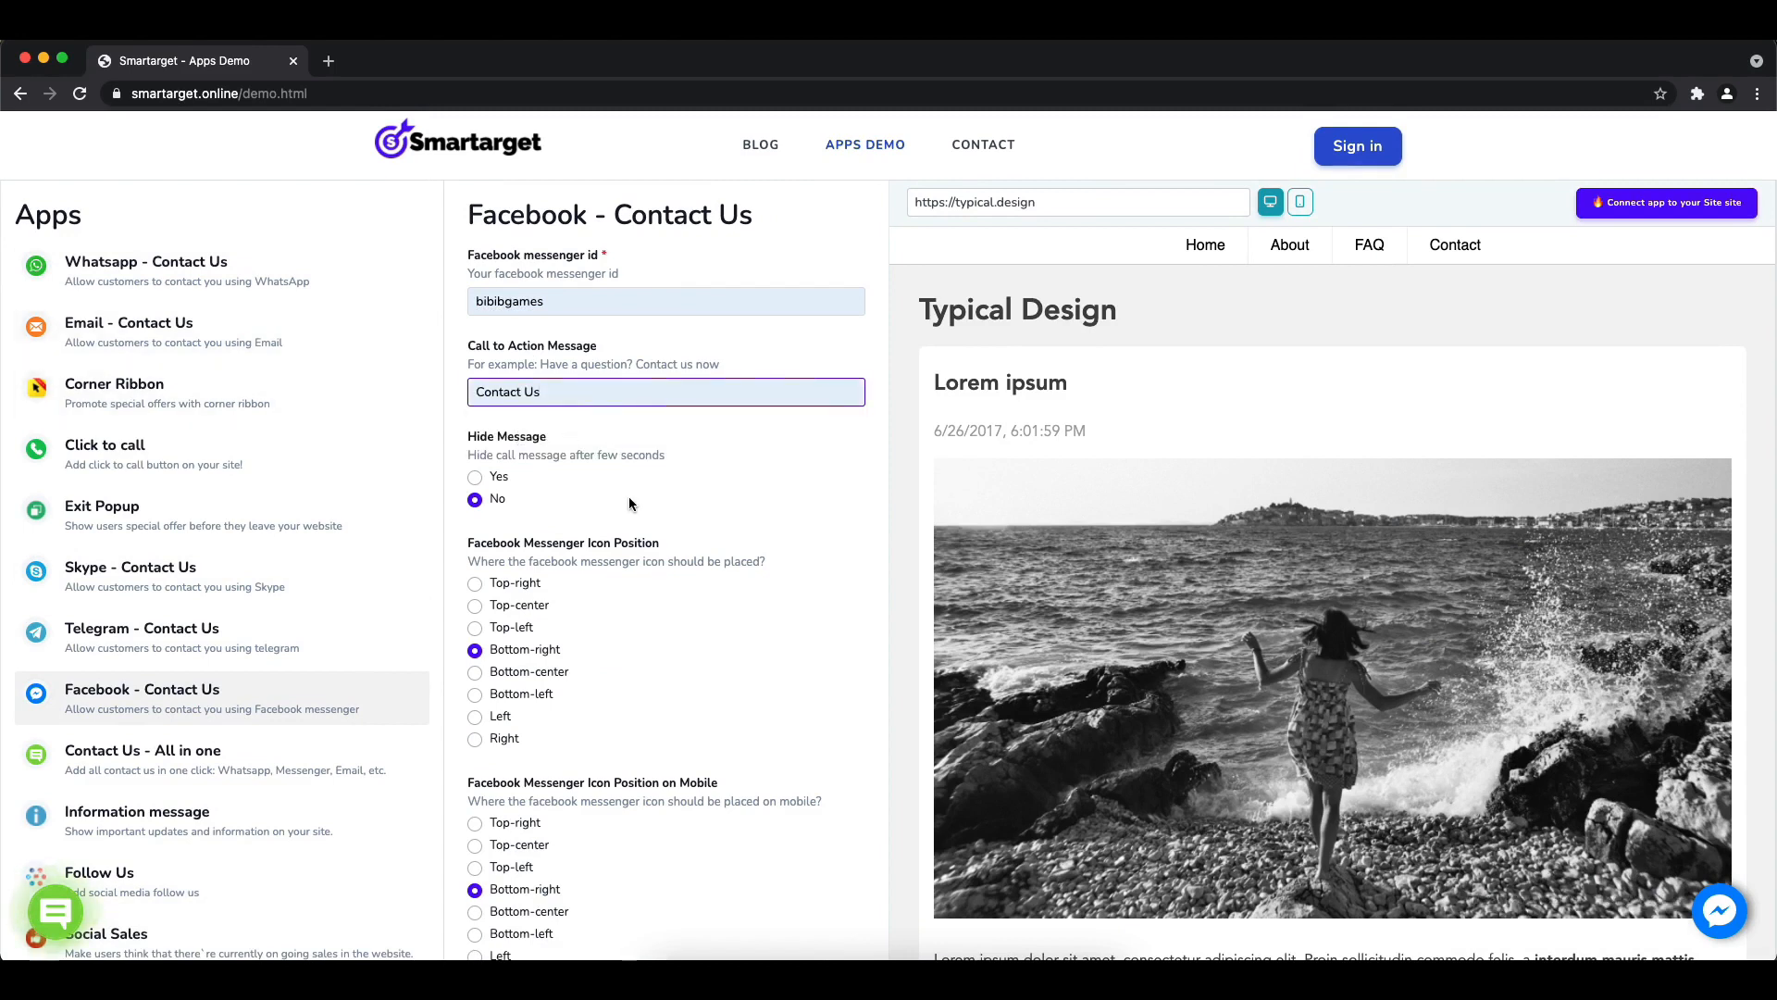
Place the messenger icon at bottom-left and set Waves animation to Yes
click(474, 583)
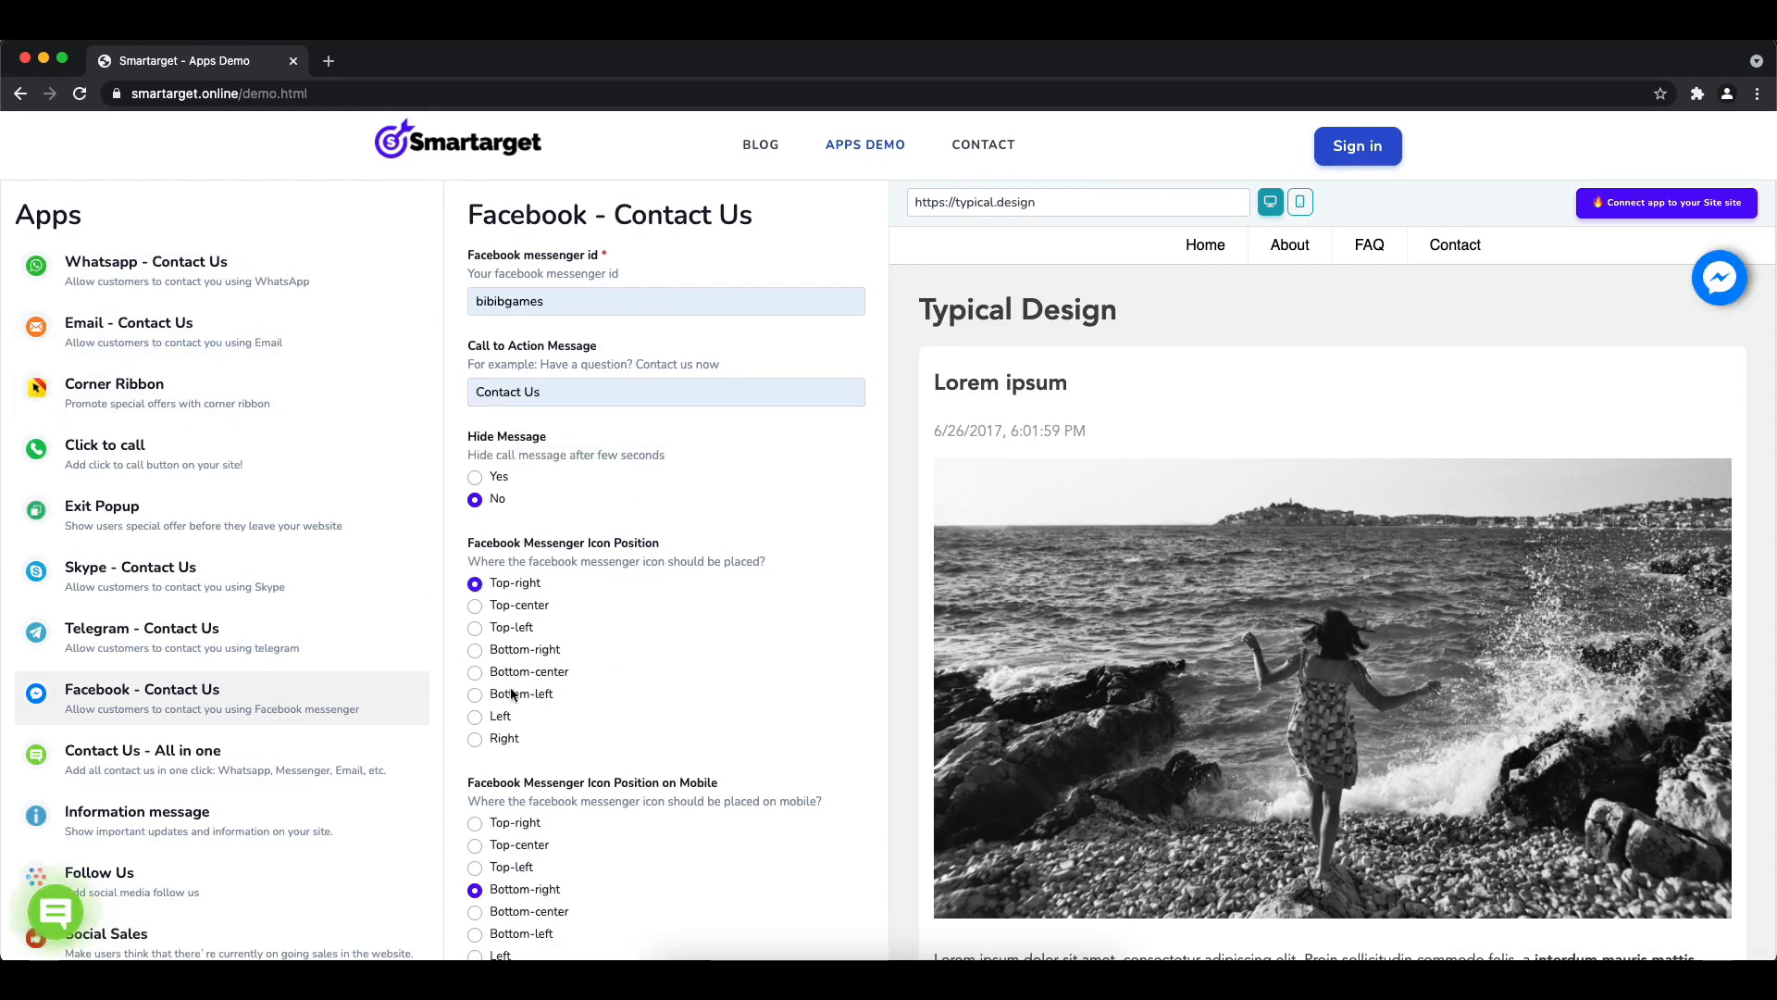
click(474, 694)
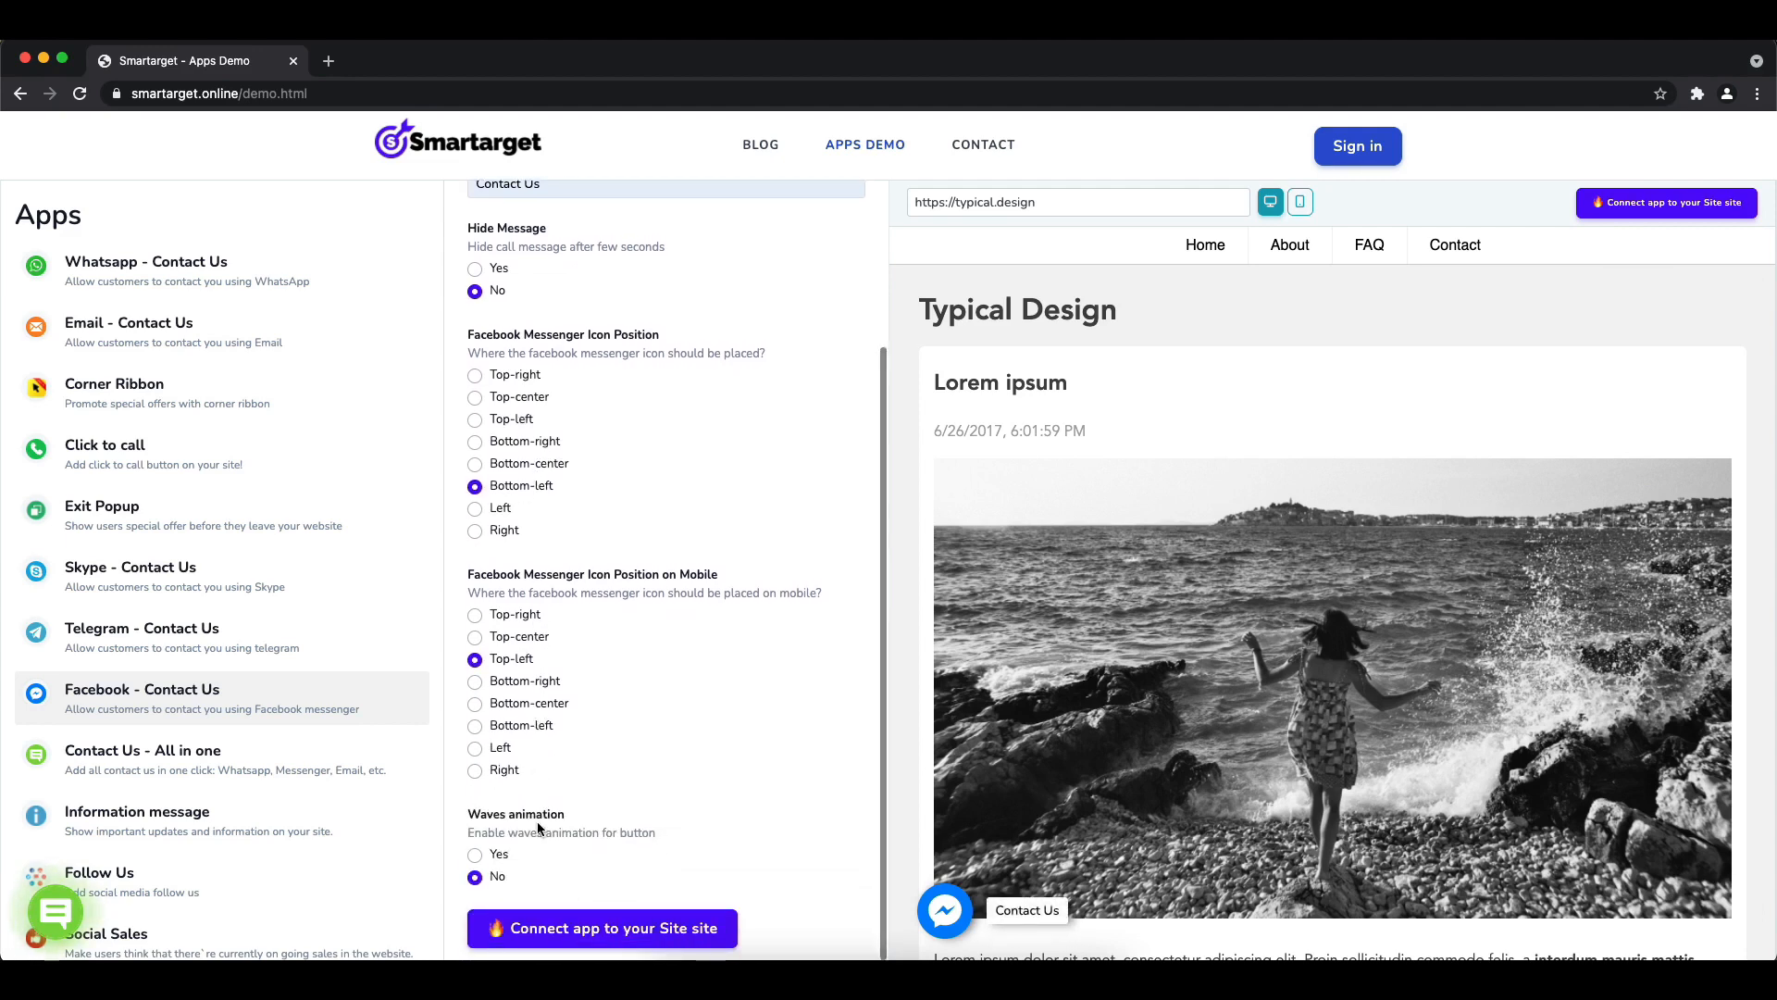
click(472, 856)
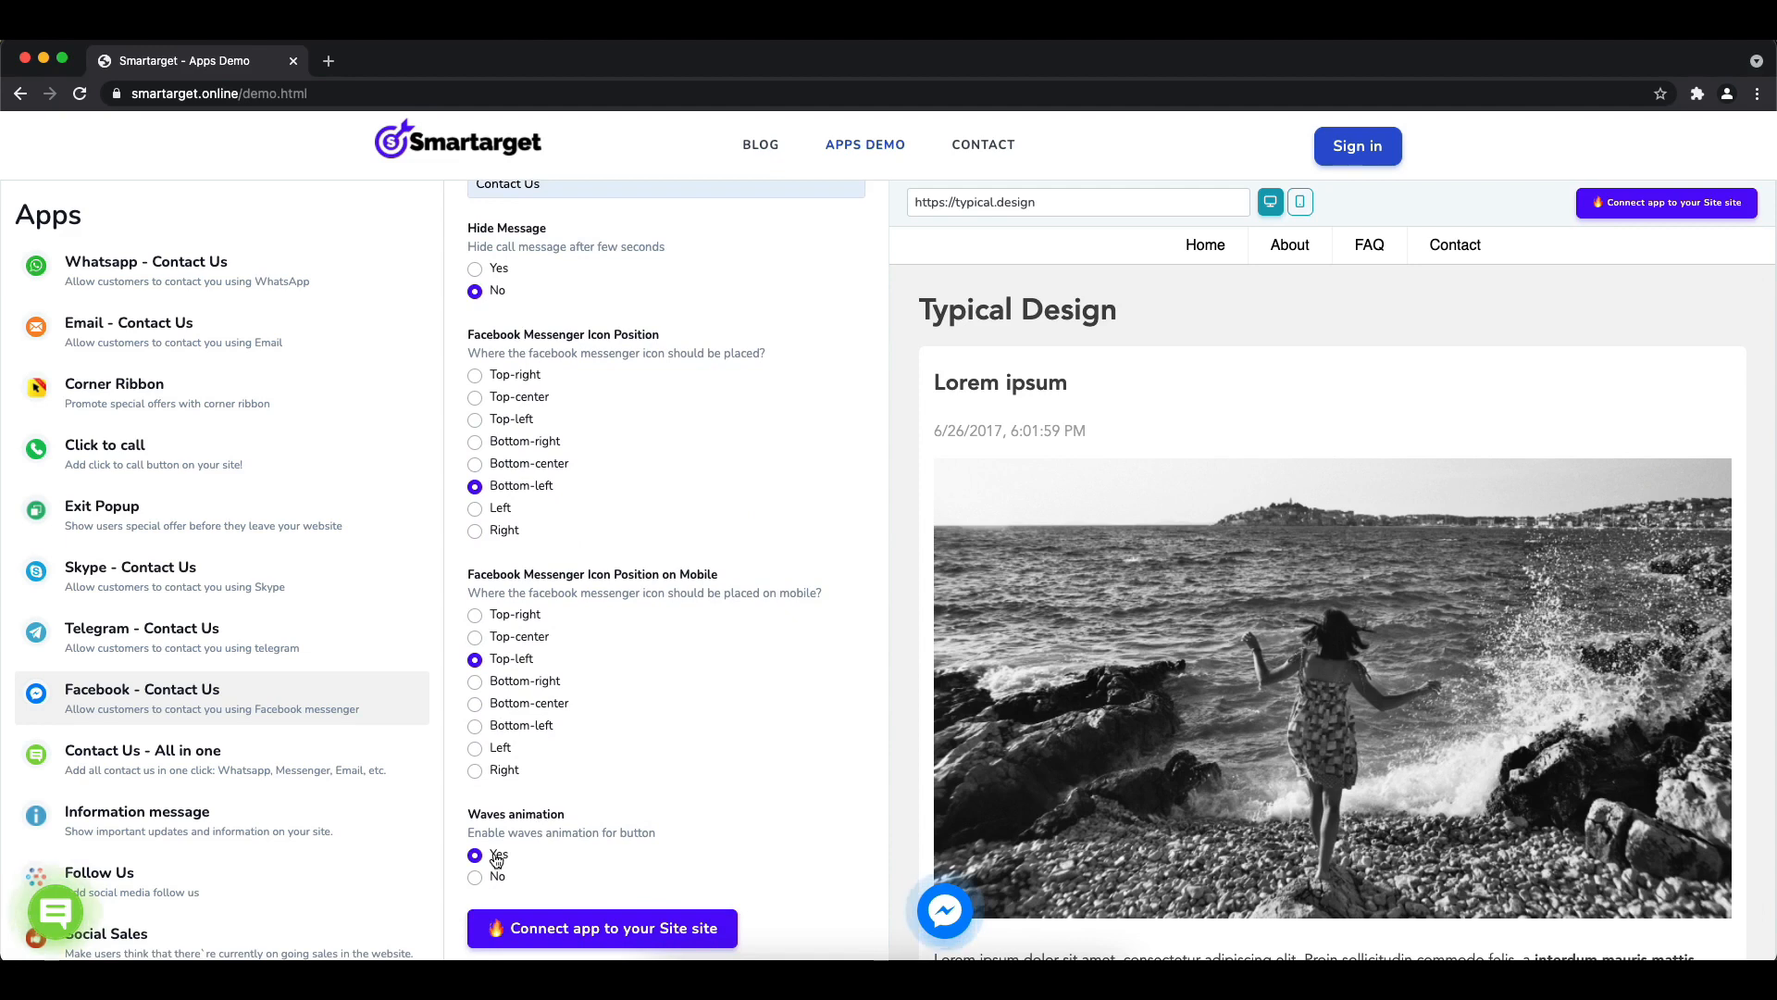
mouse_move(944, 909)
text(h)
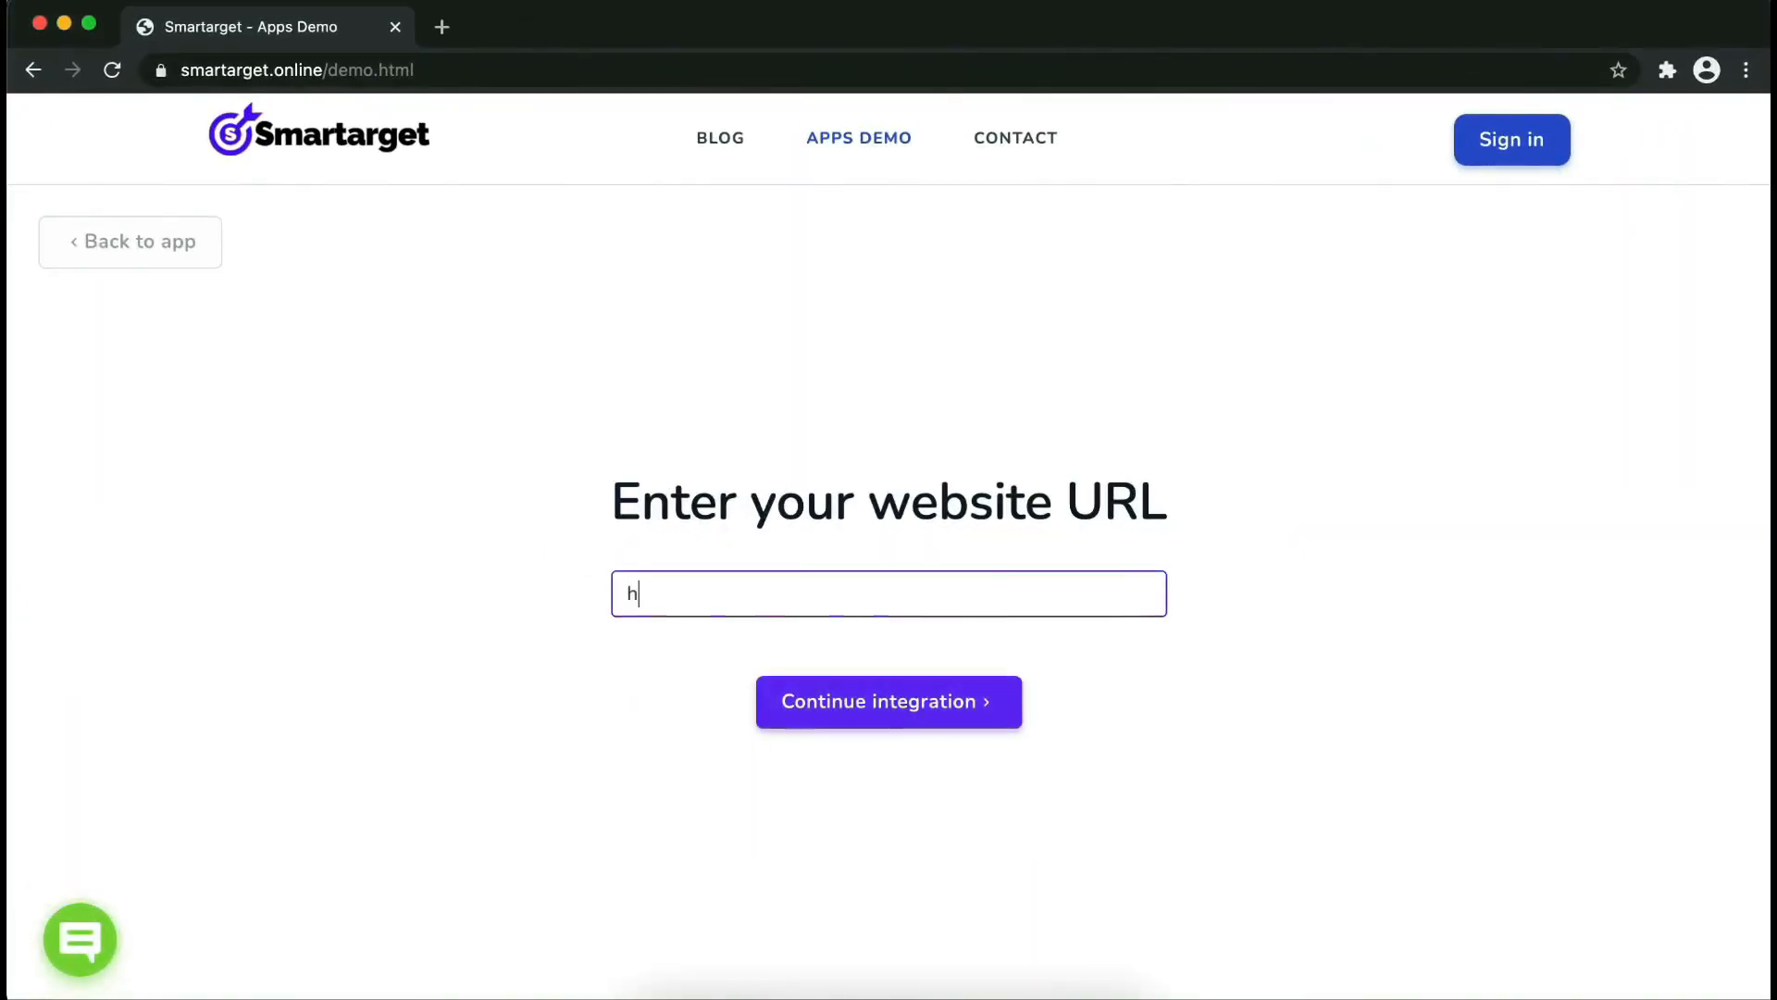
text(ttps://exa)
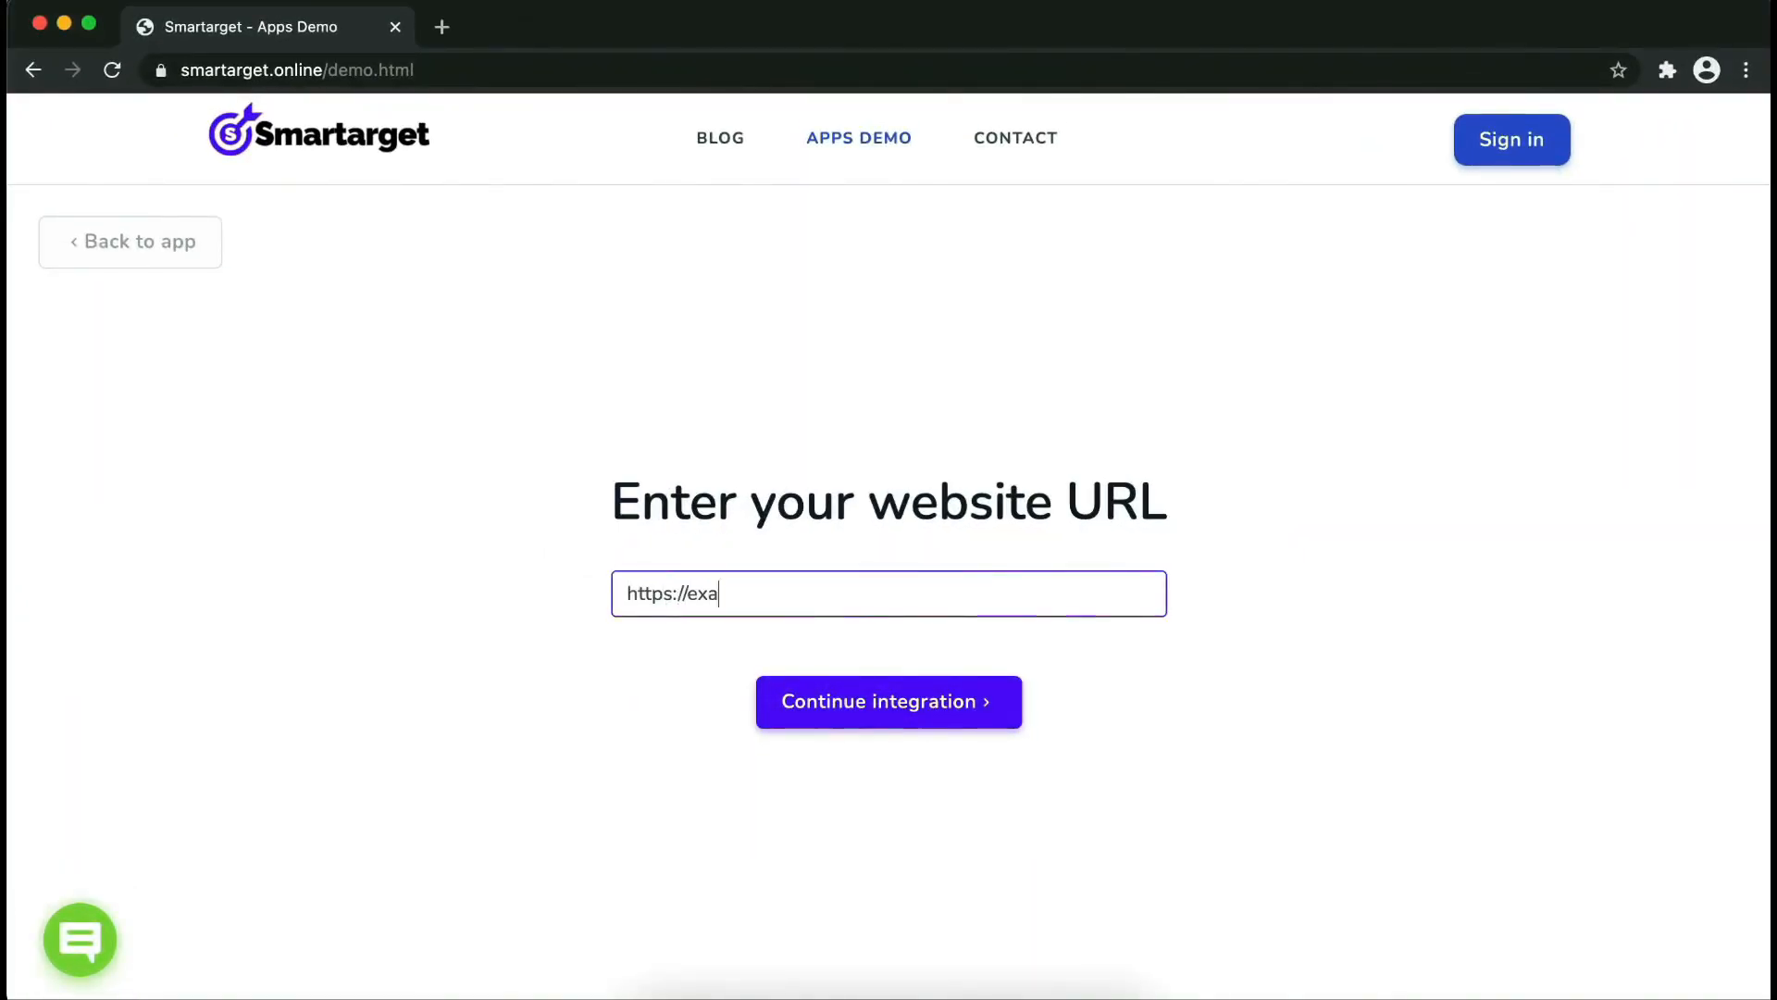
click(889, 702)
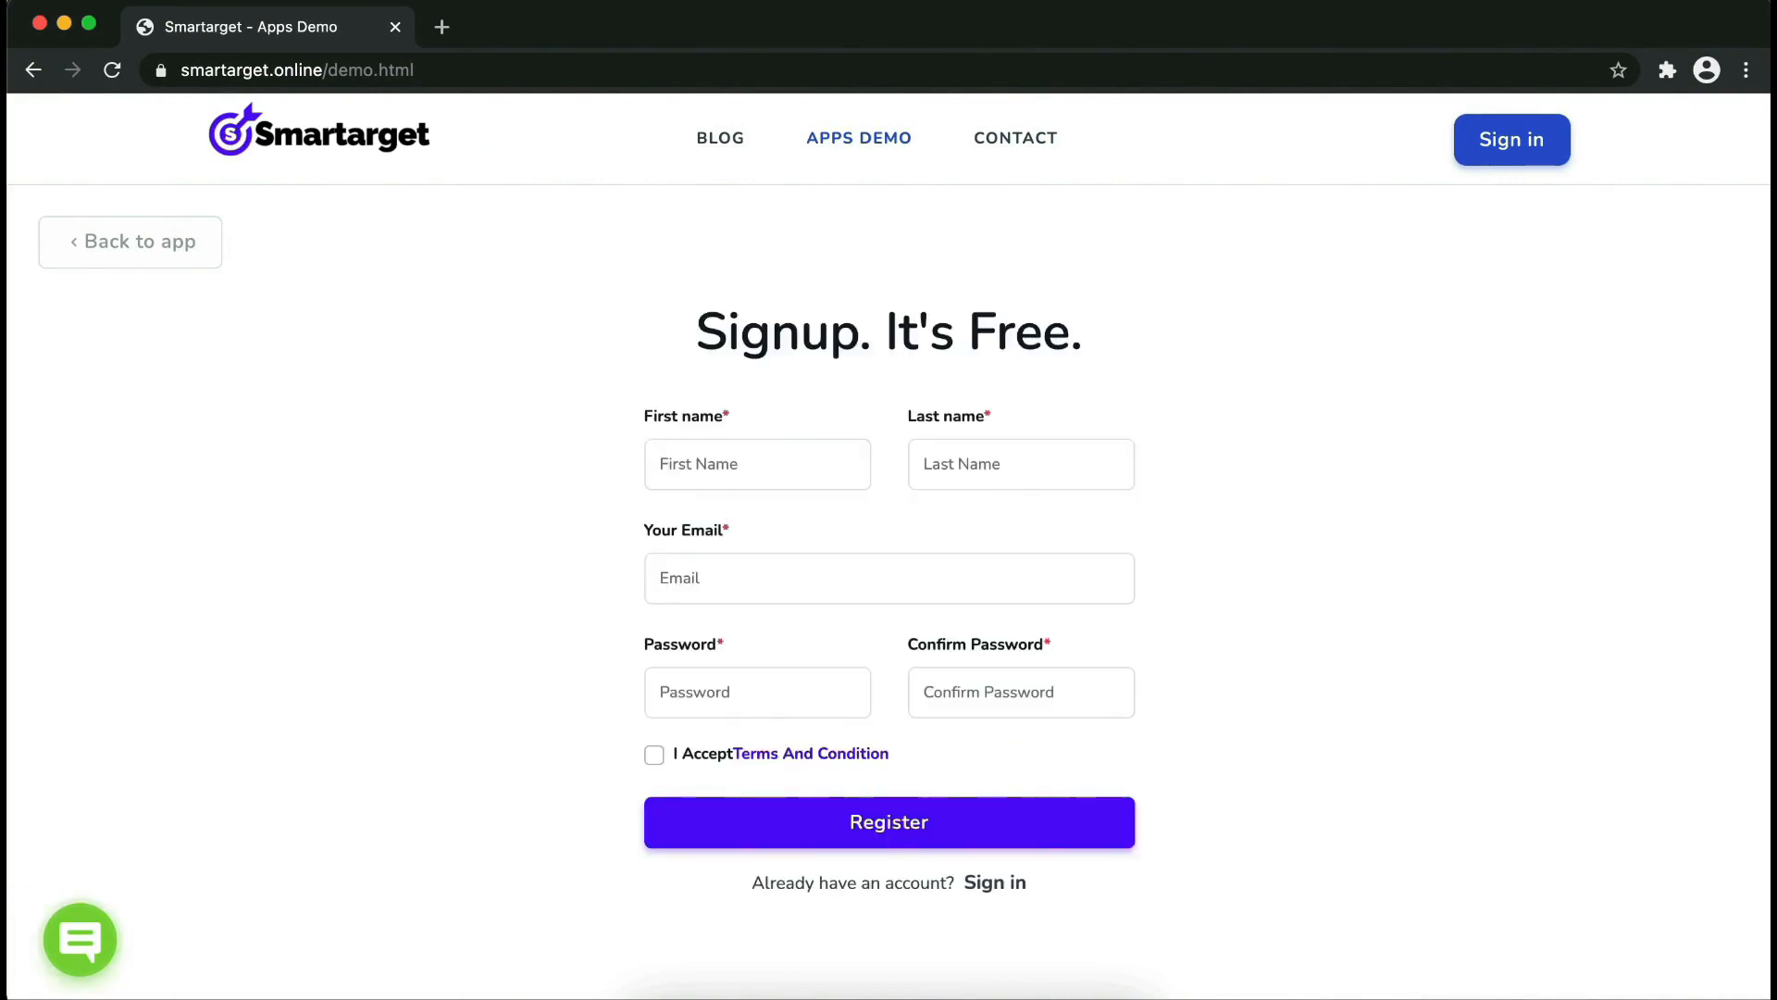
Fill the signup form with first name jon and move on to the password fields
click(758, 463)
text(John)
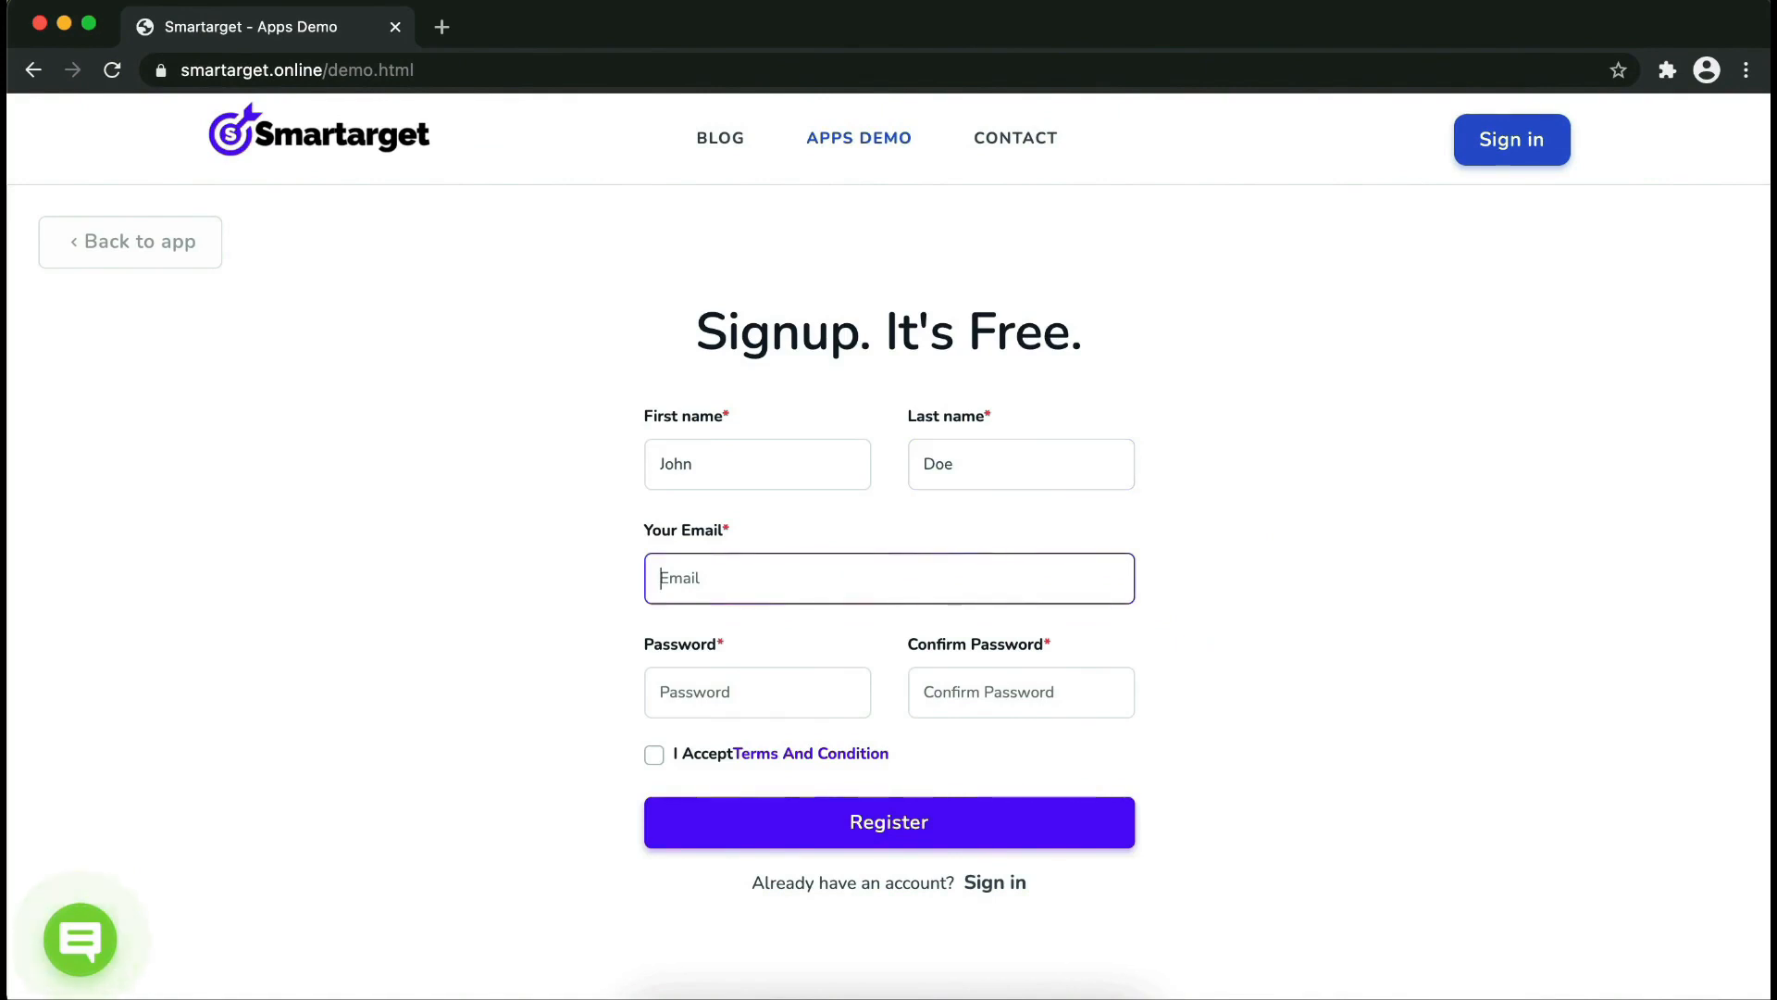
text(jon)
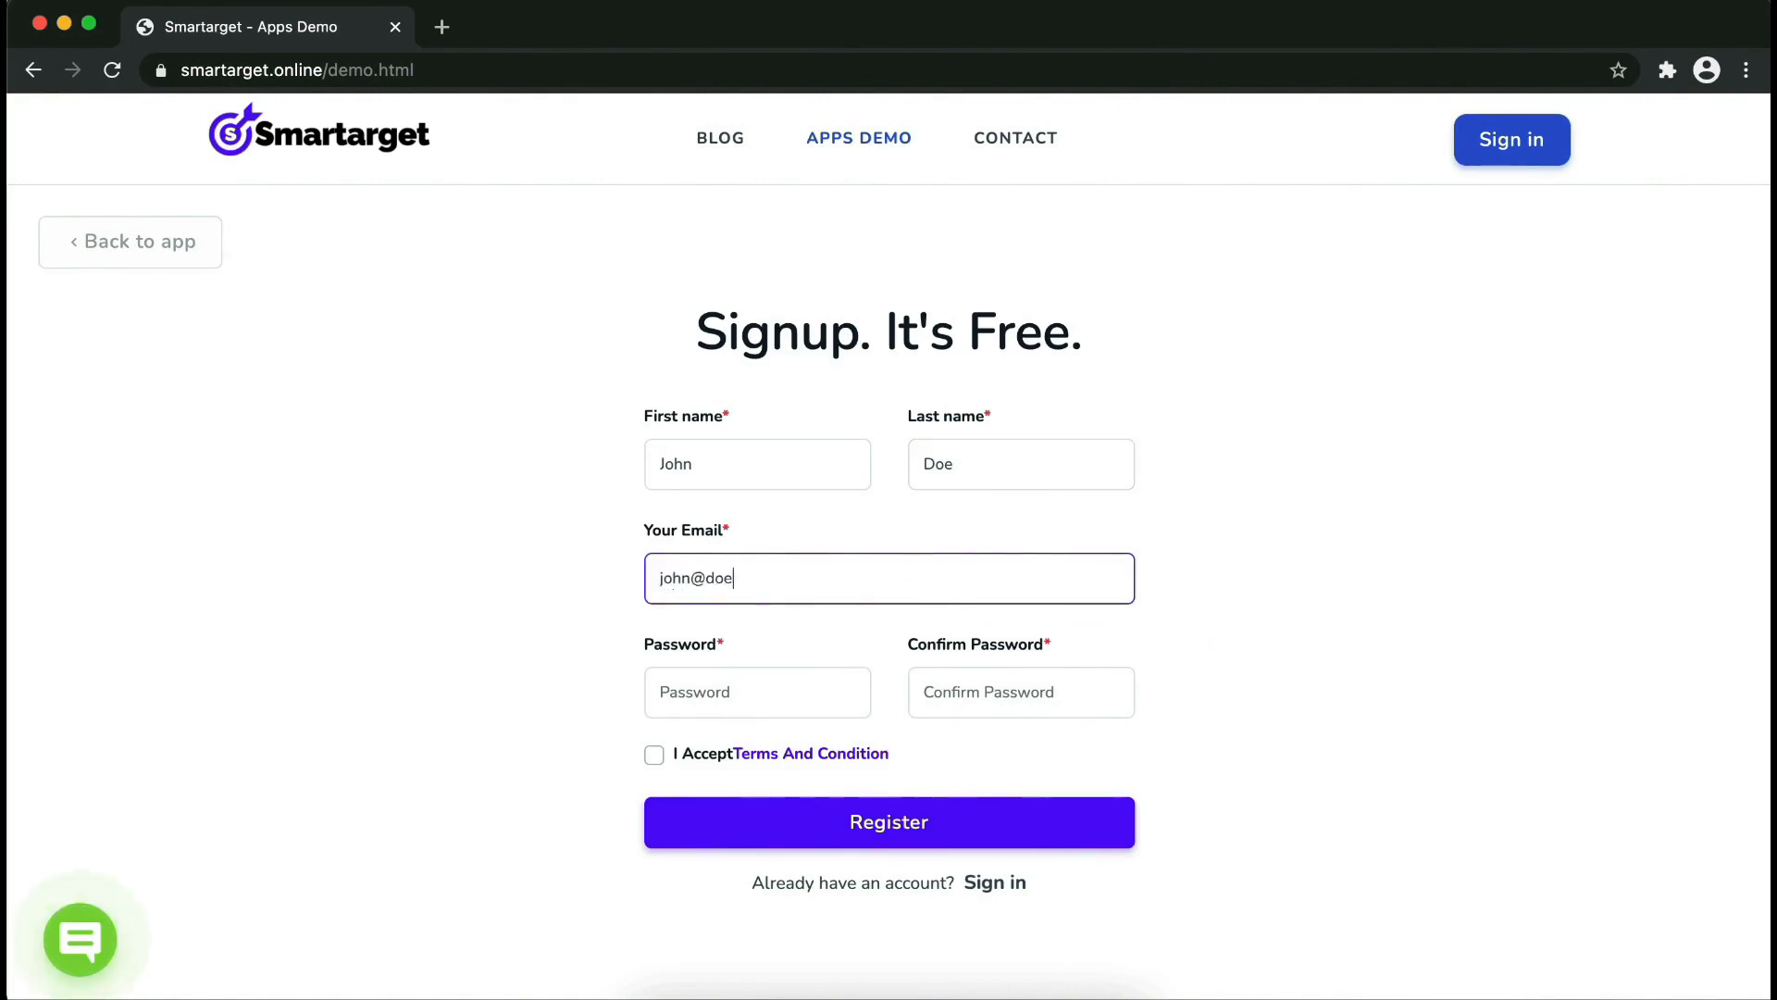
click(757, 693)
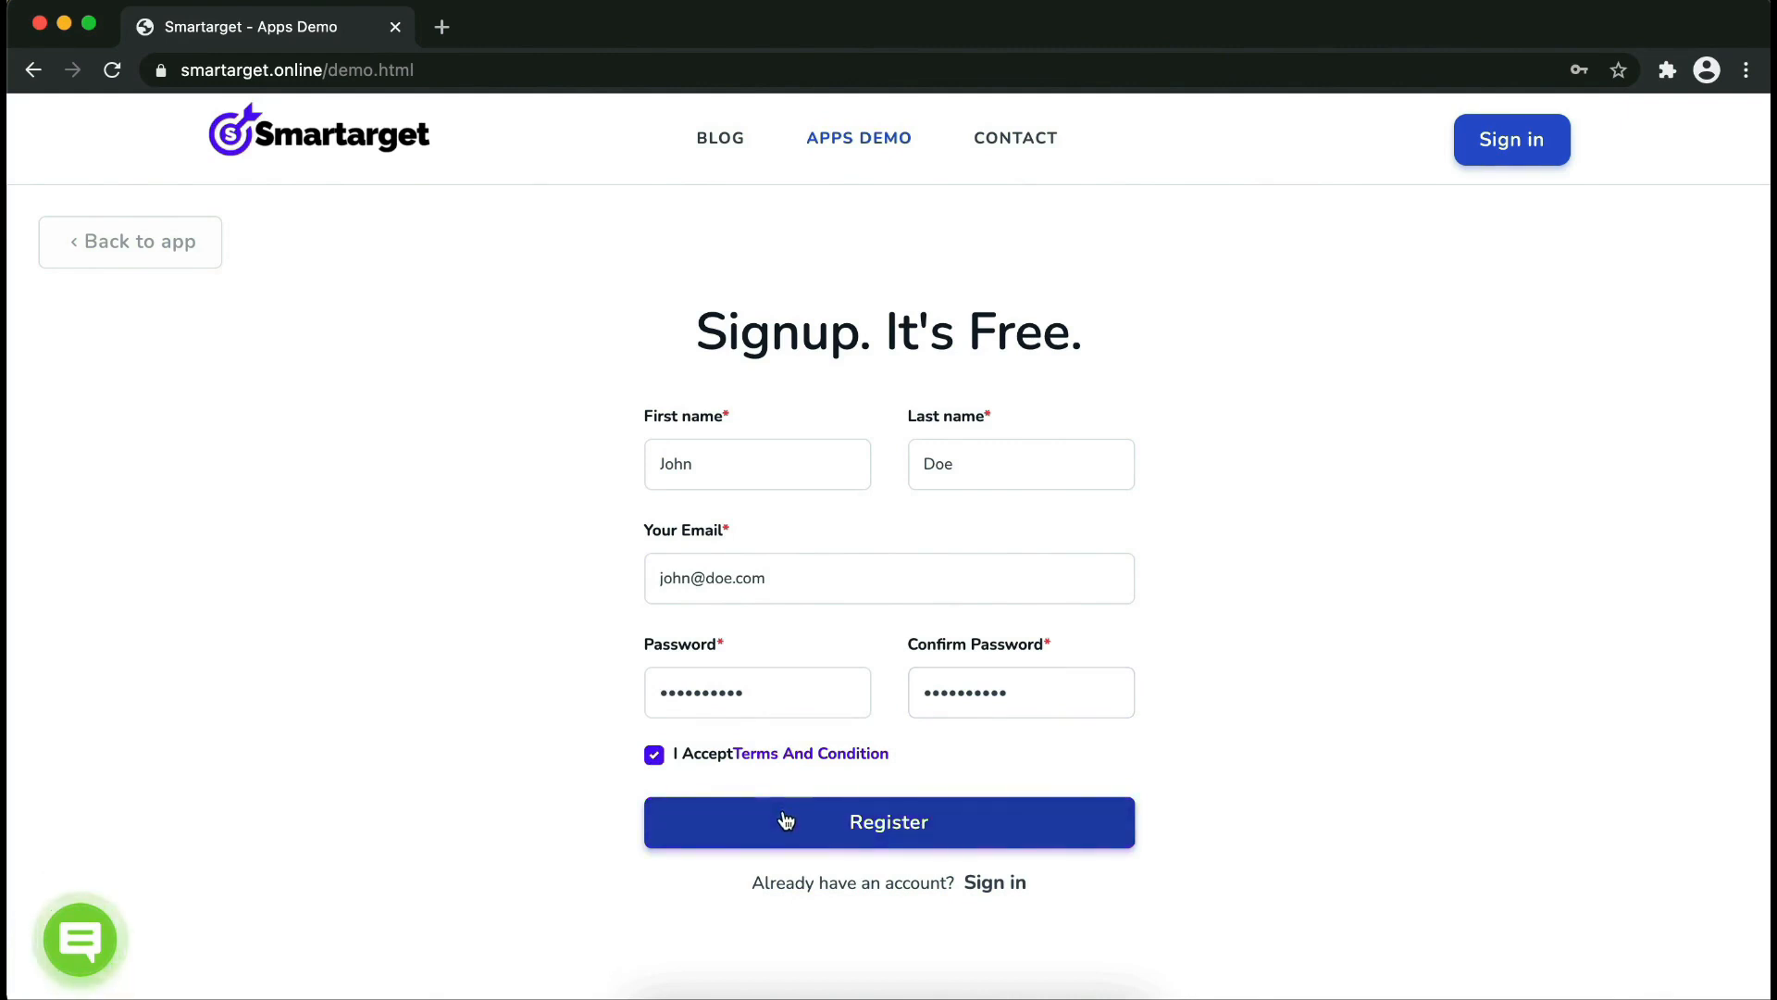
Register the account, decline saving the password, and copy the embed script on the 'Your app is ready' page
click(889, 822)
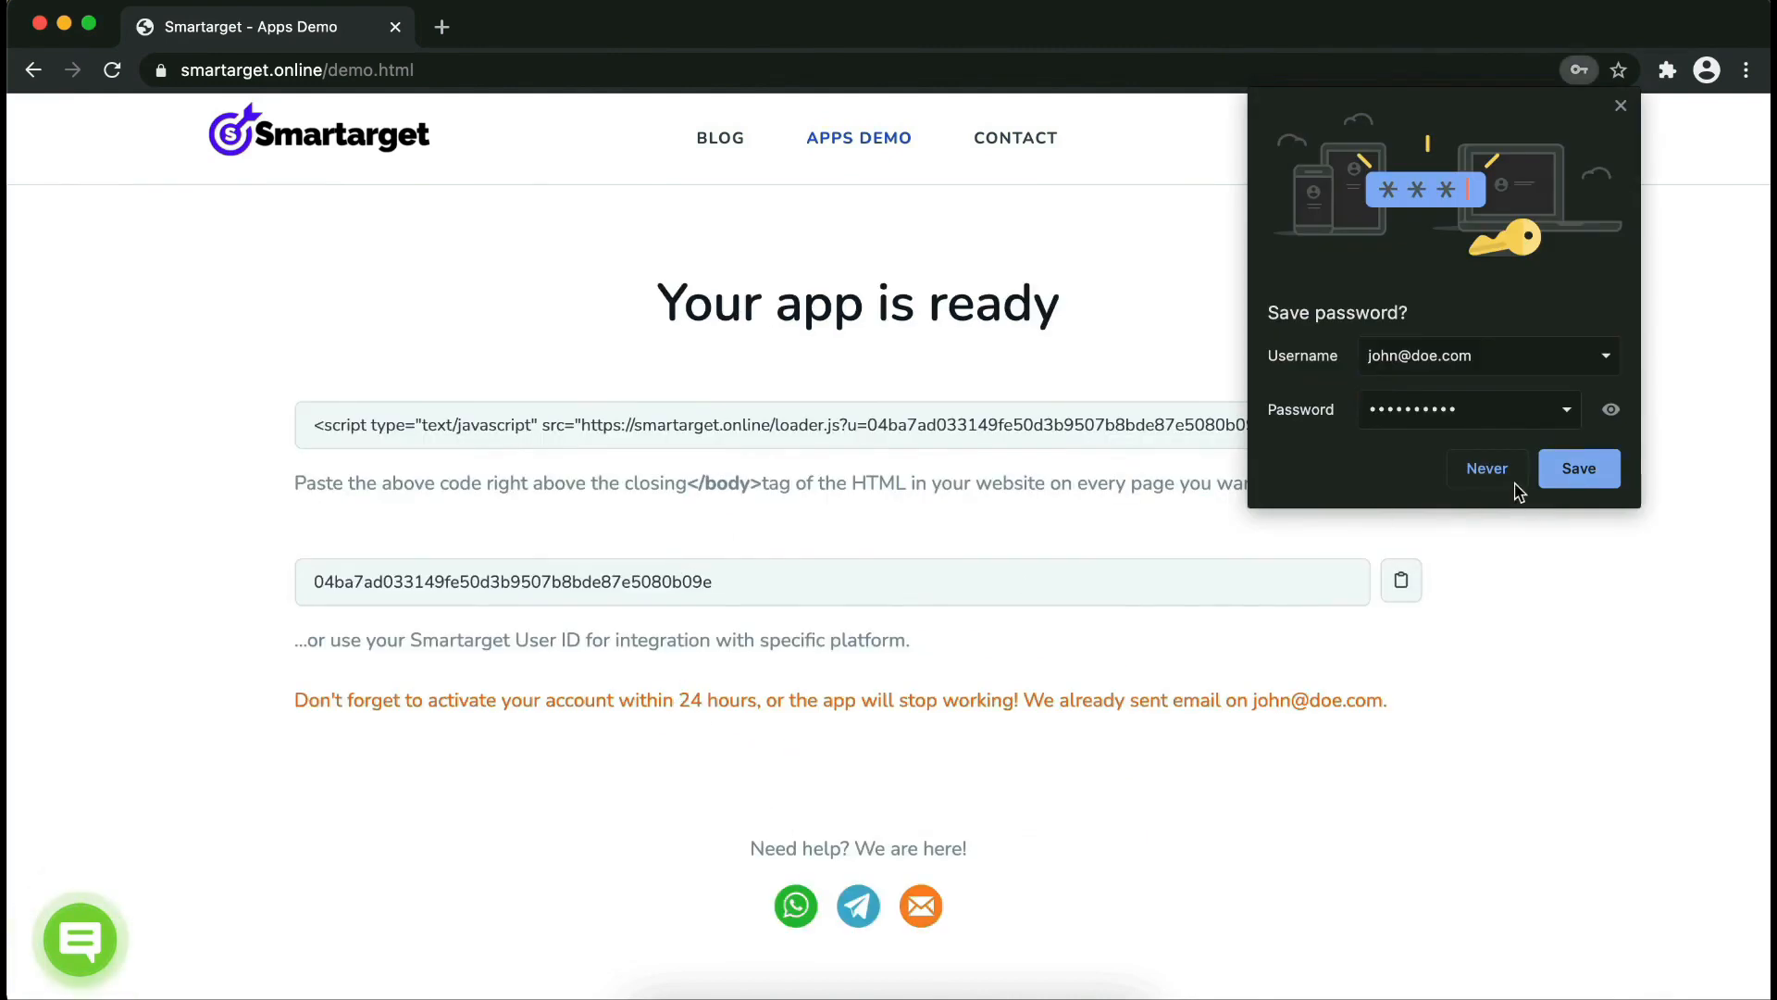
click(1486, 468)
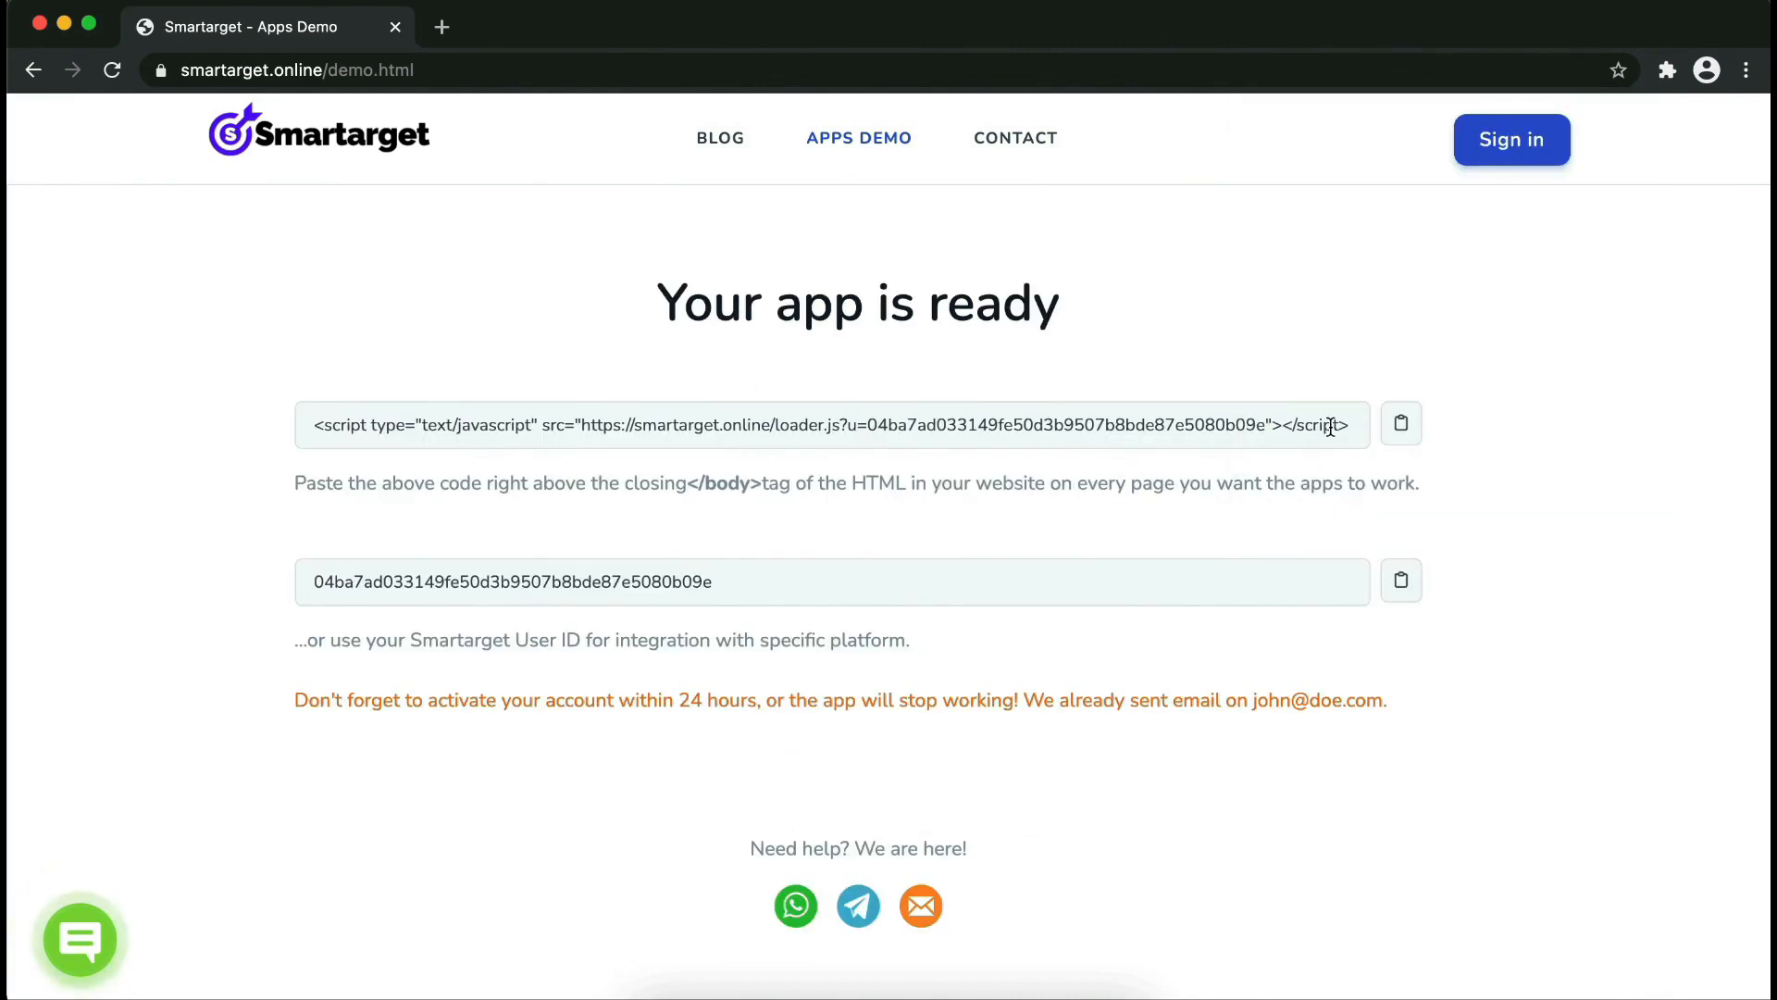
click(1400, 422)
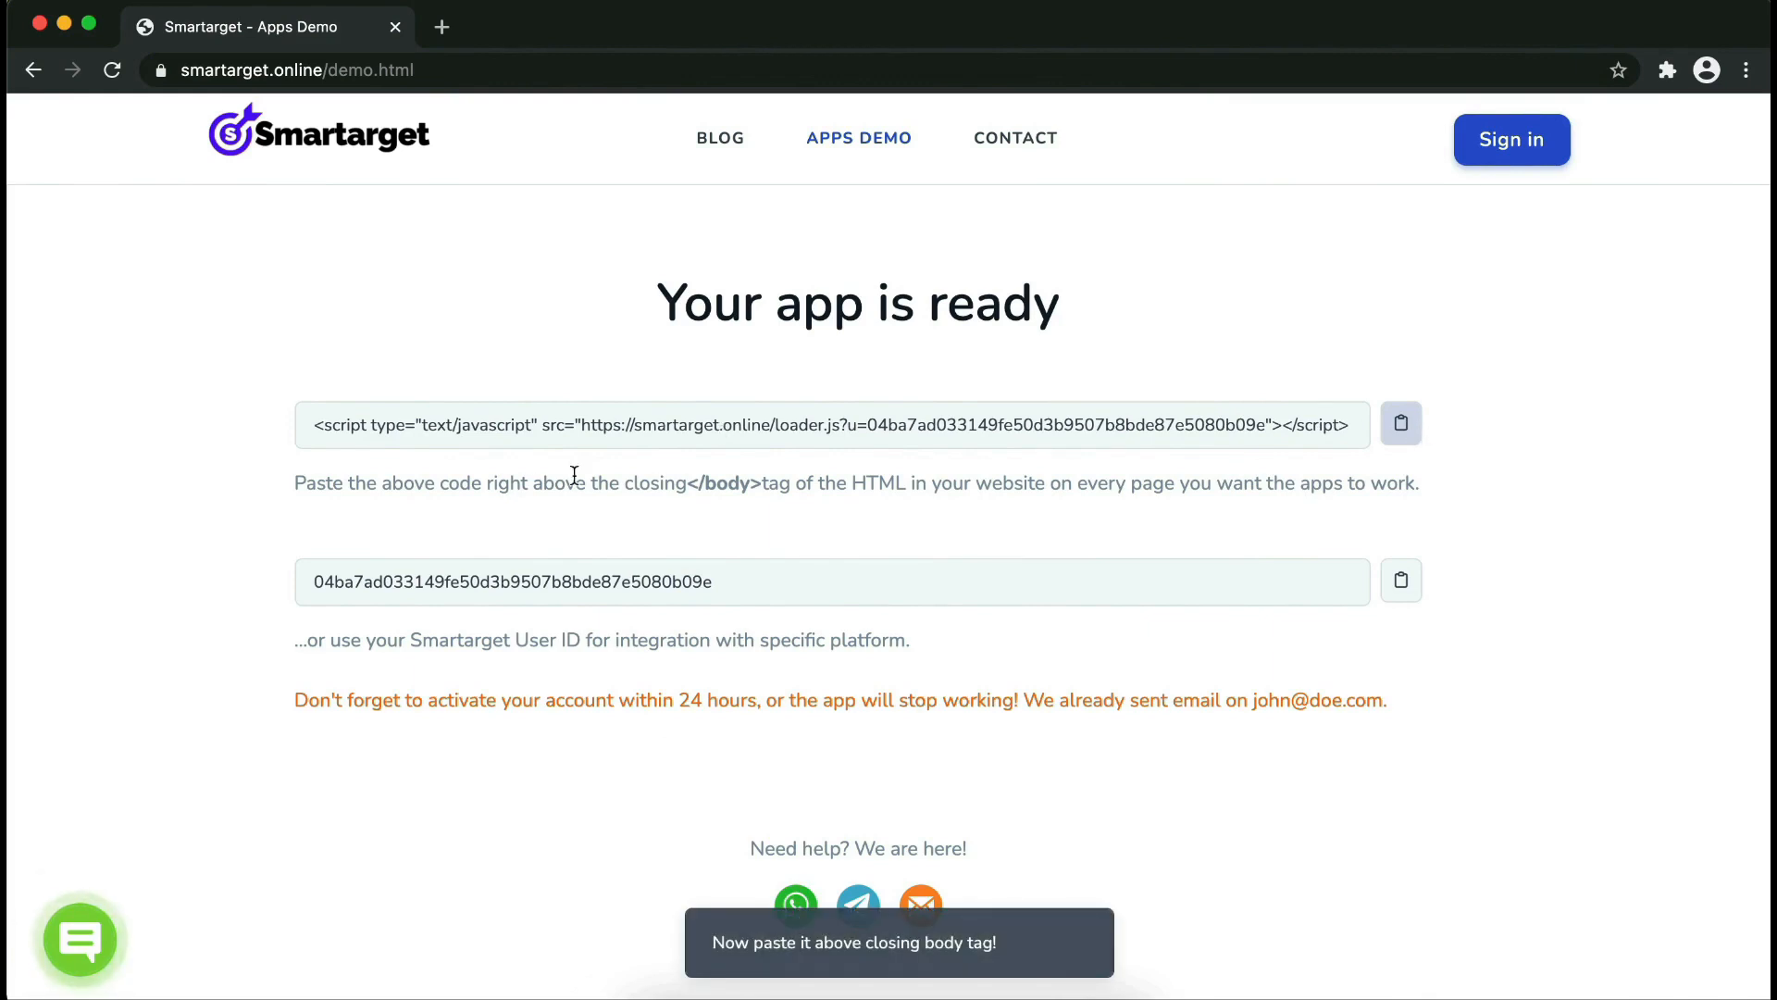
mouse_move(677, 485)
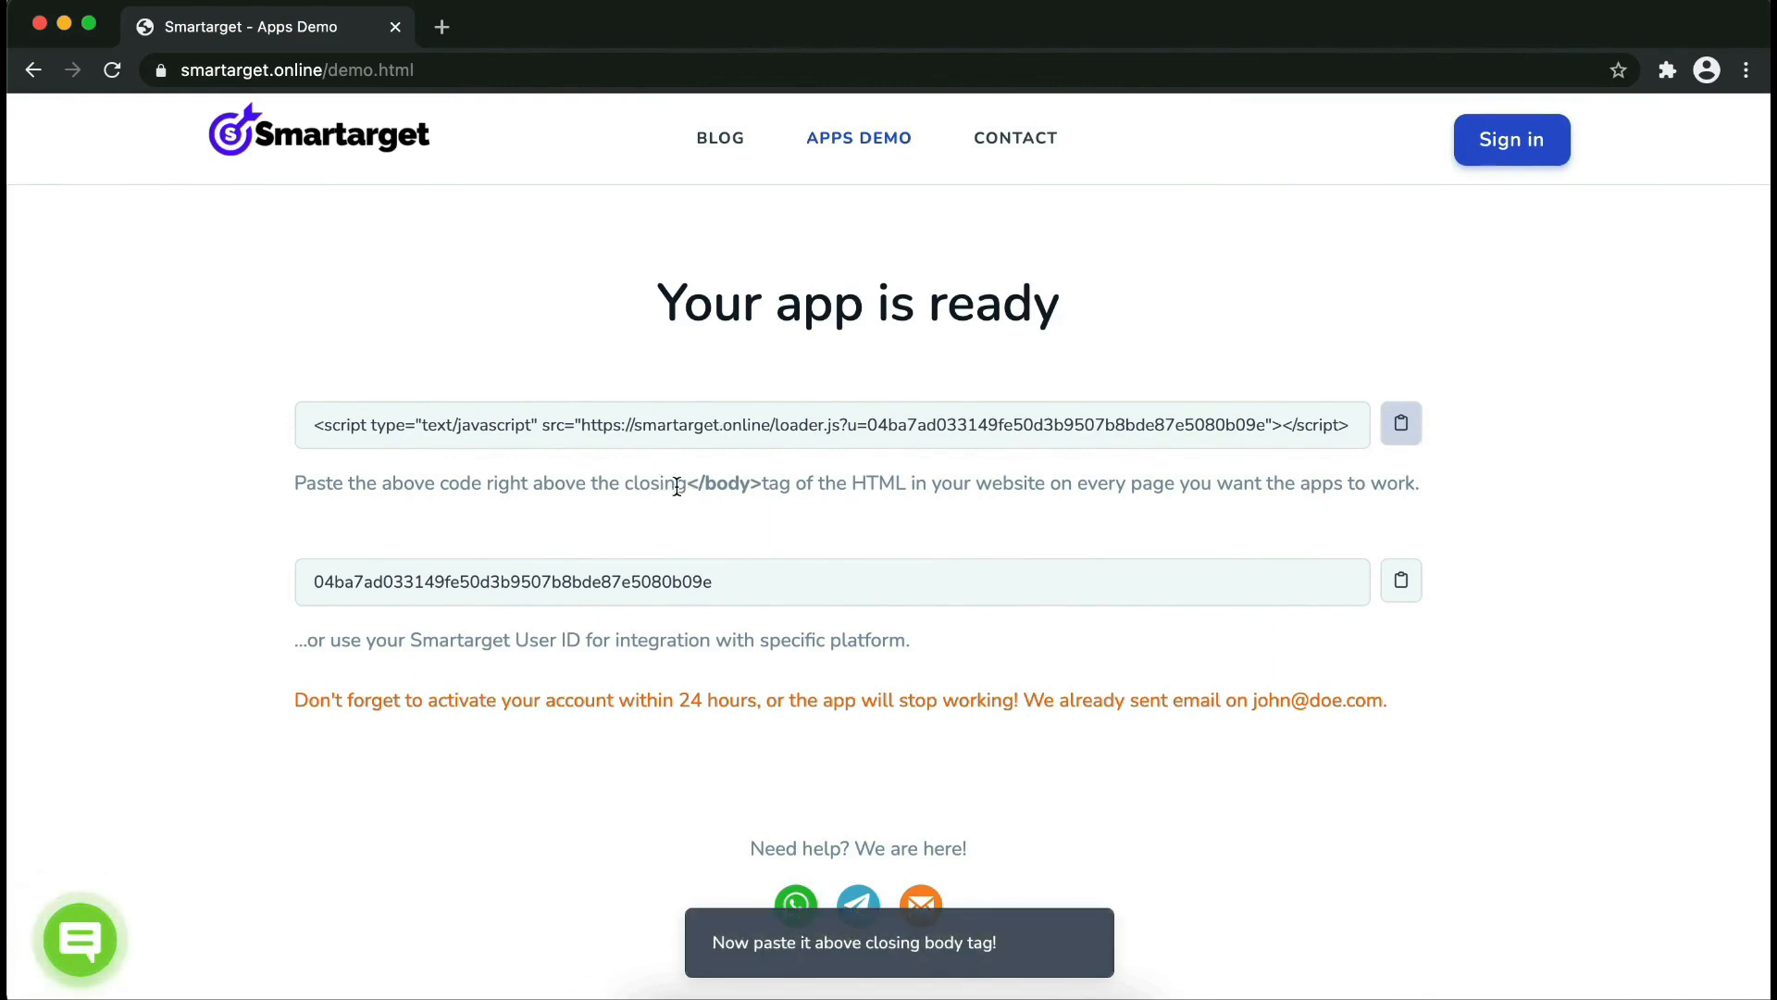
double_click(722, 483)
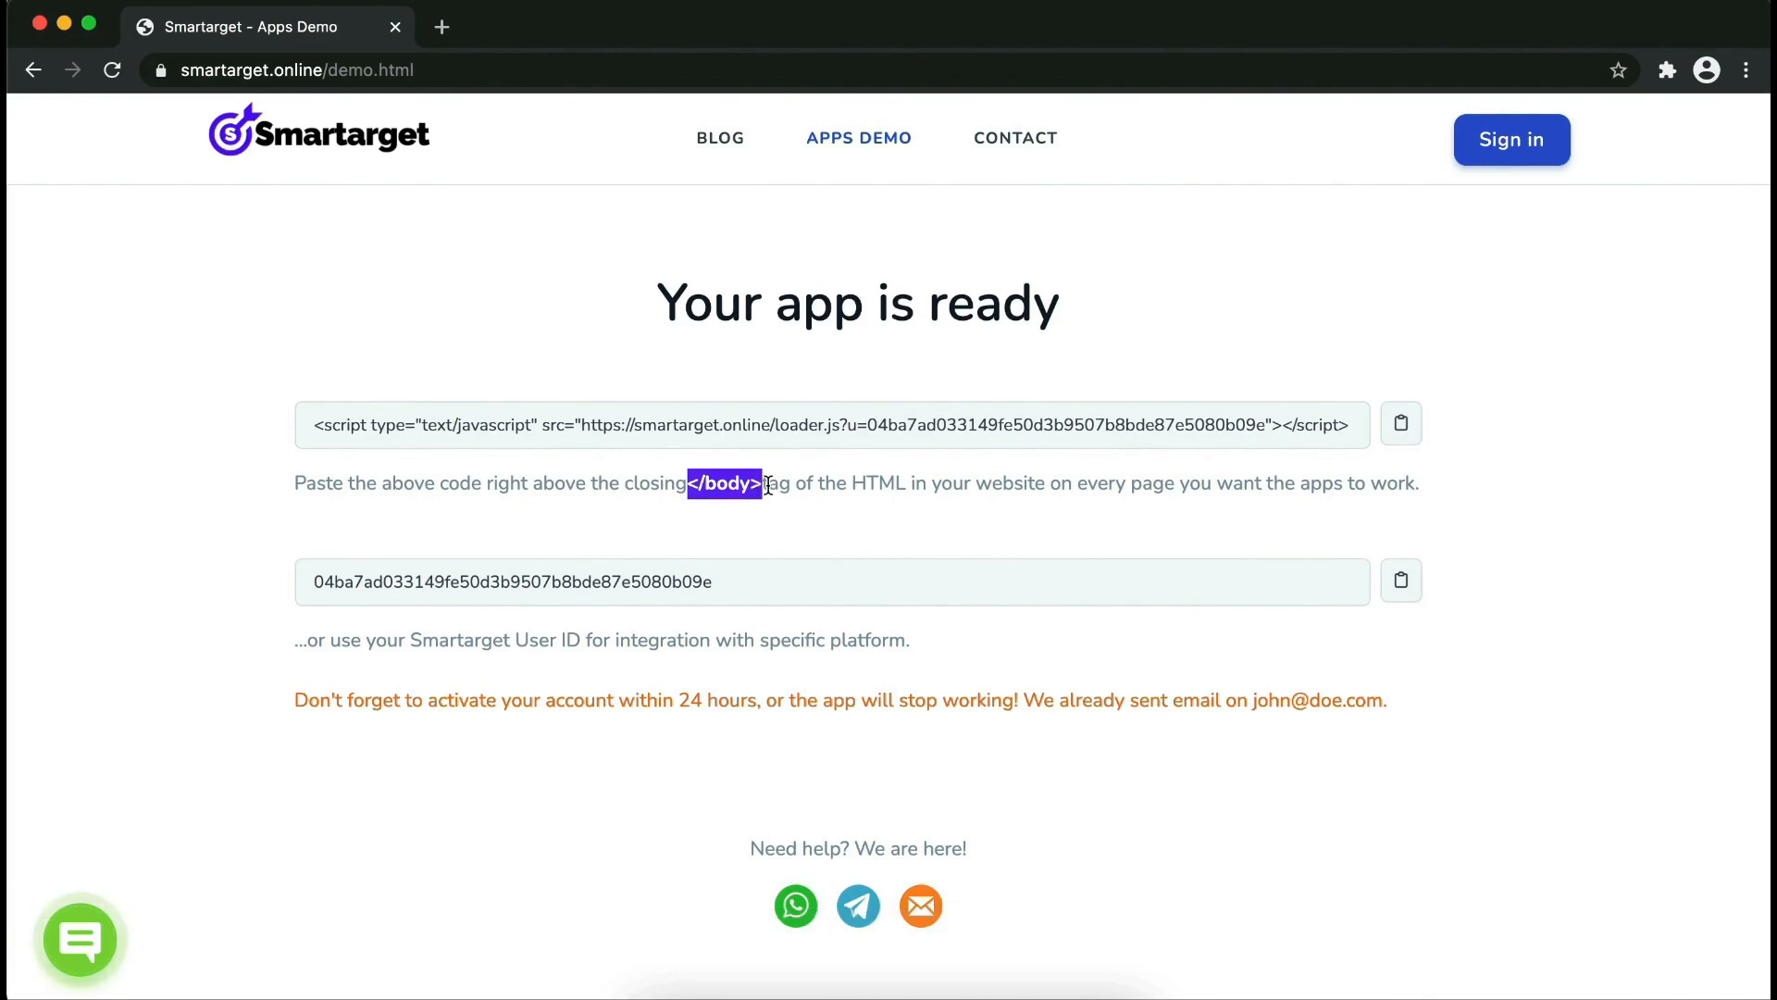